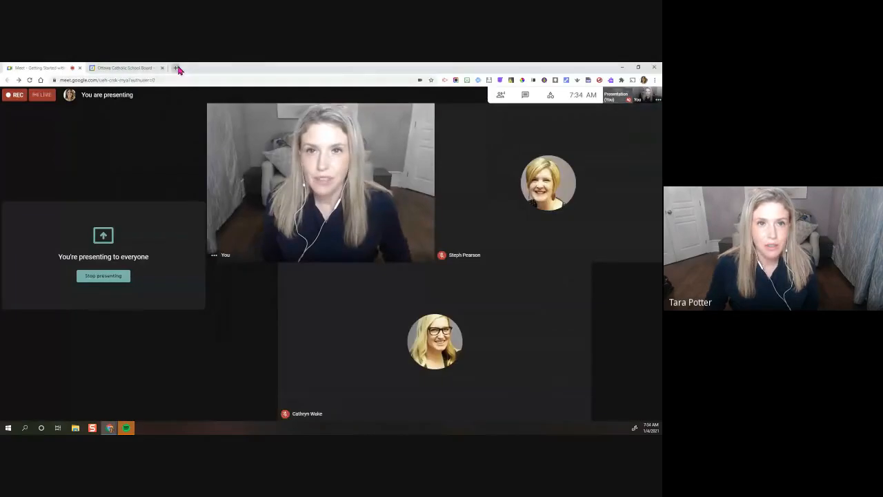
Step: Open a new browser tab and reach the Teacher Dashboard through the staff portal
left_click(177, 67)
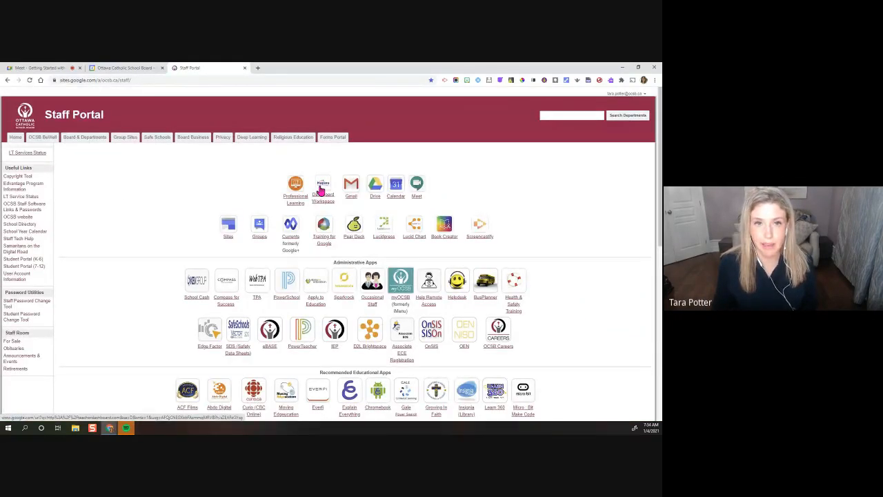
left_click(323, 184)
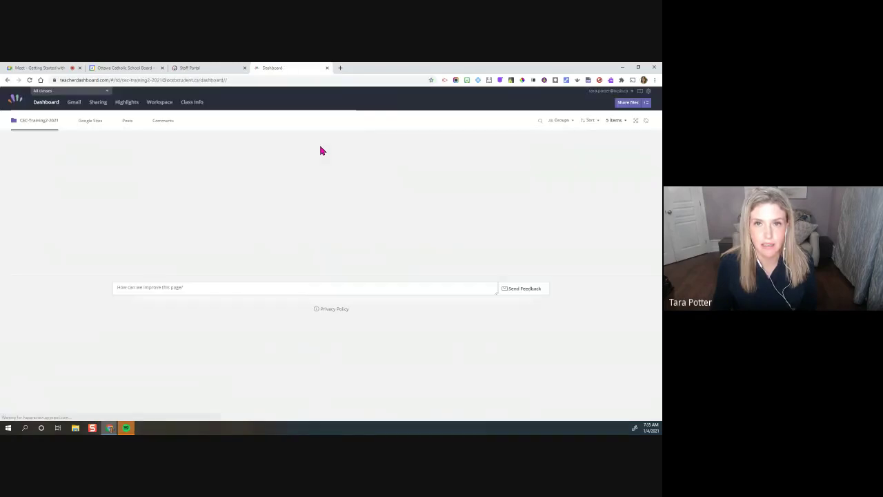
Step: Open Class Info for CEC-Training2-2021 and select the class group email address
left_click(192, 102)
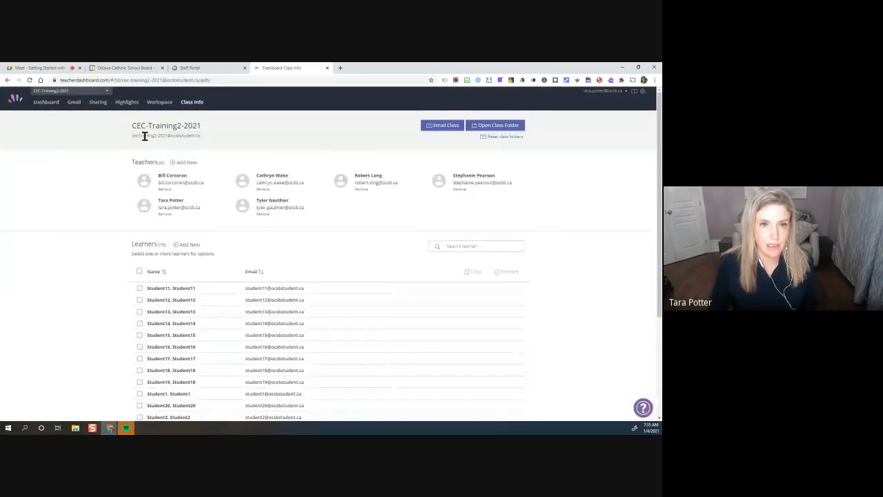
double_click(165, 136)
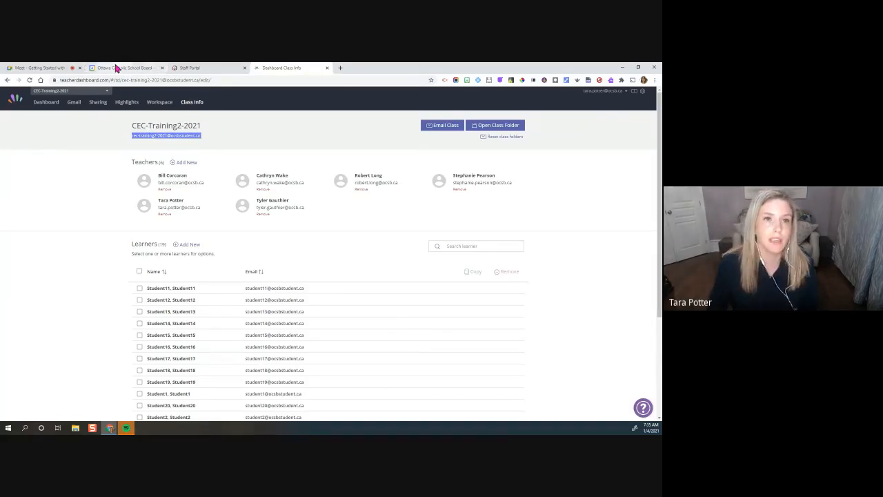
mouse_move(177, 69)
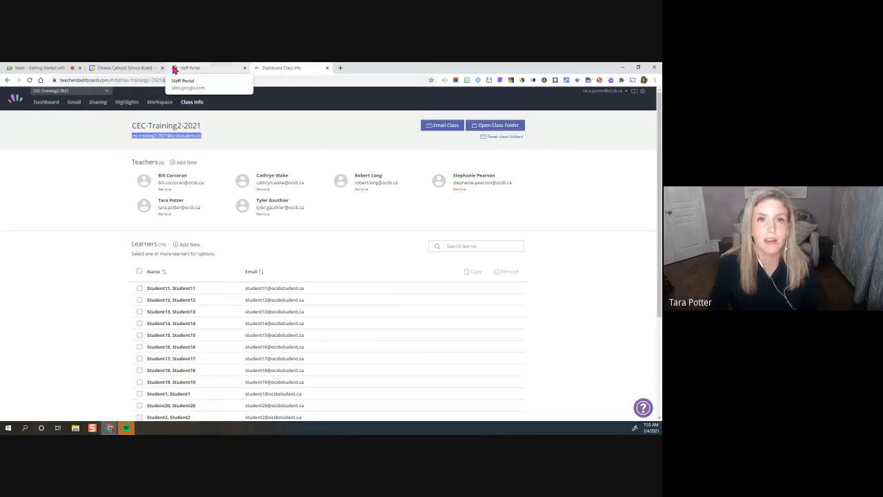
Step: Return to the Staff Portal tab and view the browser's signed-in profiles
left_click(204, 68)
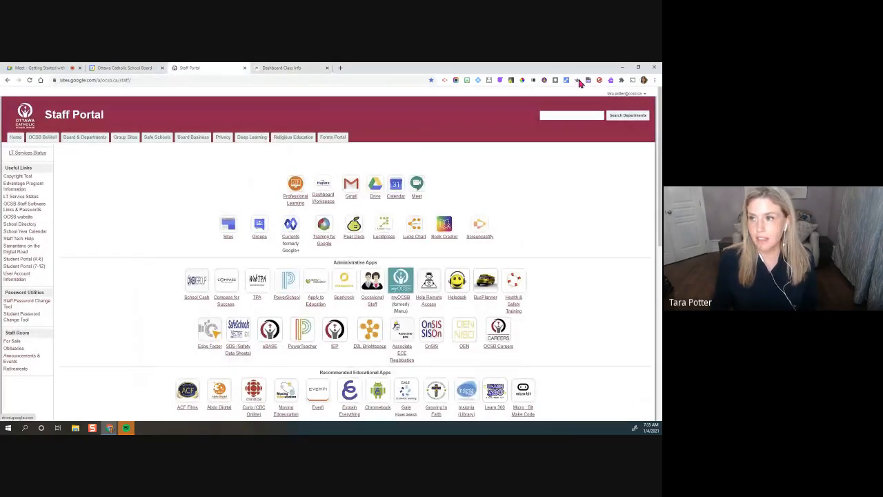
left_click(644, 80)
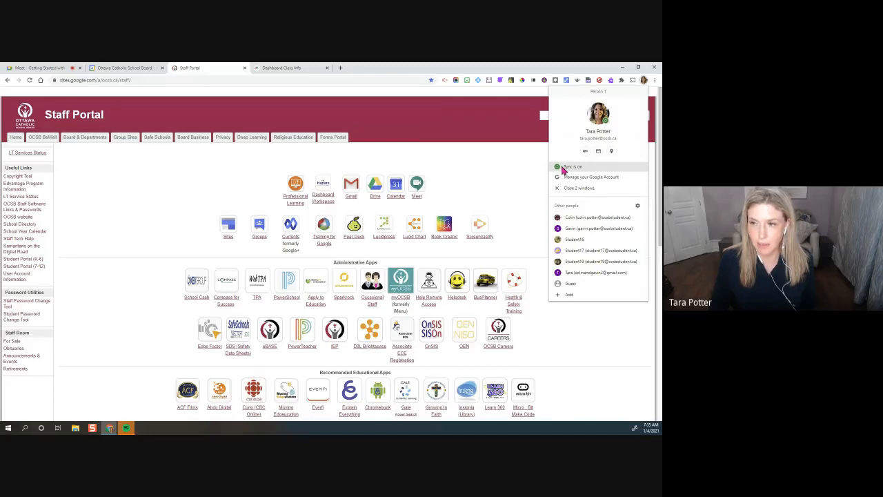
mouse_move(569, 168)
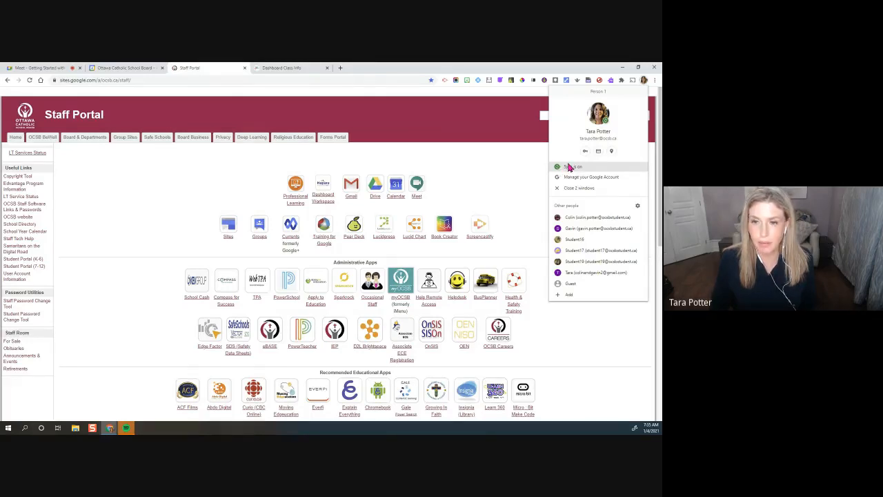
mouse_move(491, 166)
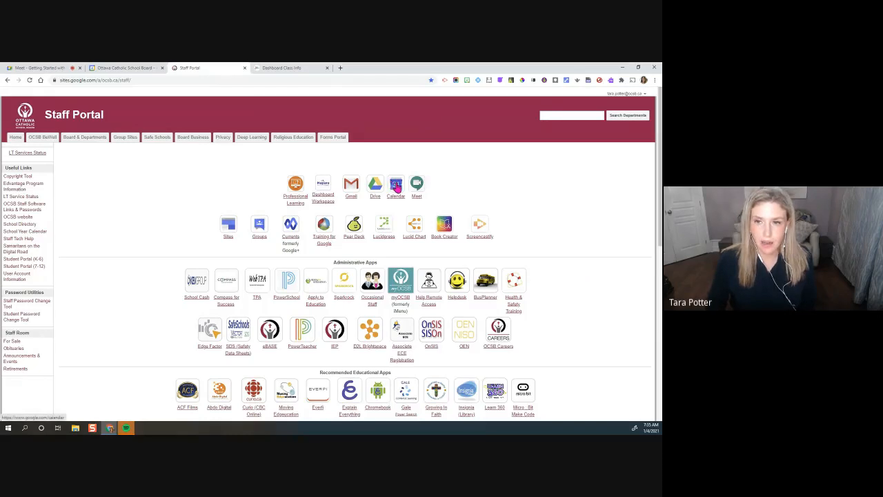
Step: Open Google Calendar and start a new event in the full details editor
left_click(396, 184)
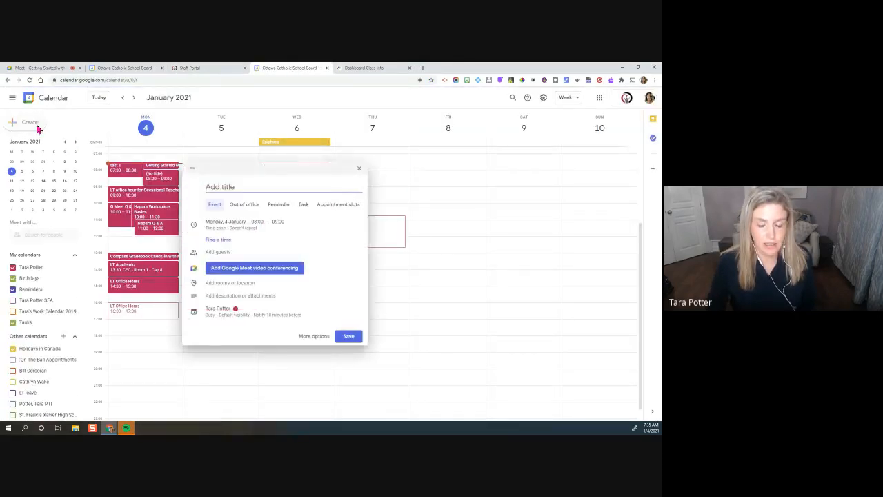
left_click(217, 187)
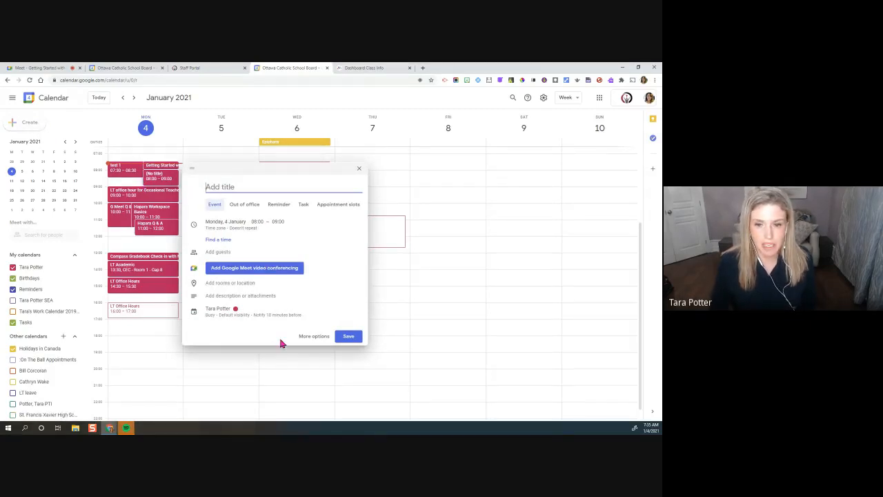
mouse_move(301, 340)
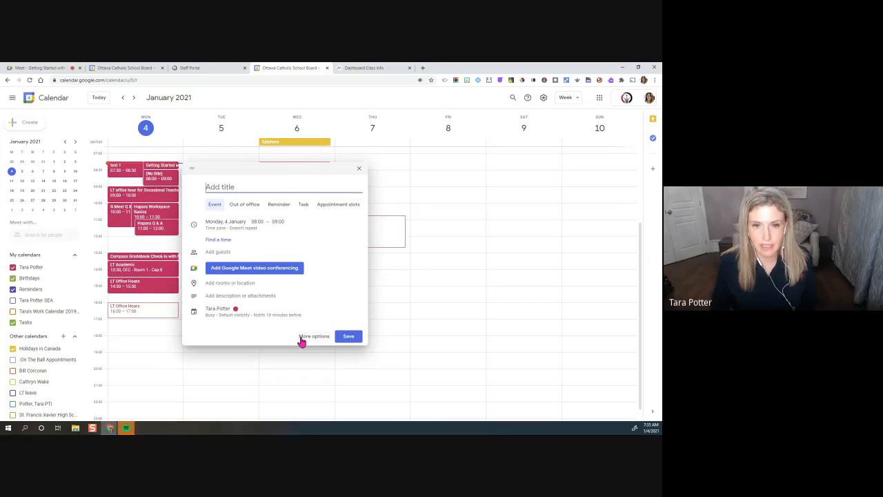
left_click(314, 336)
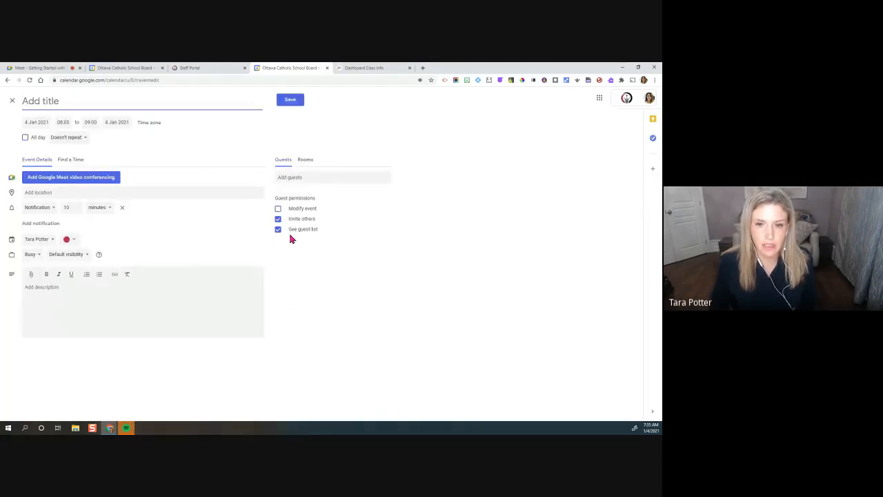
Step: Stop guests from inviting others or seeing the guest list, and start adding guests
left_click(278, 219)
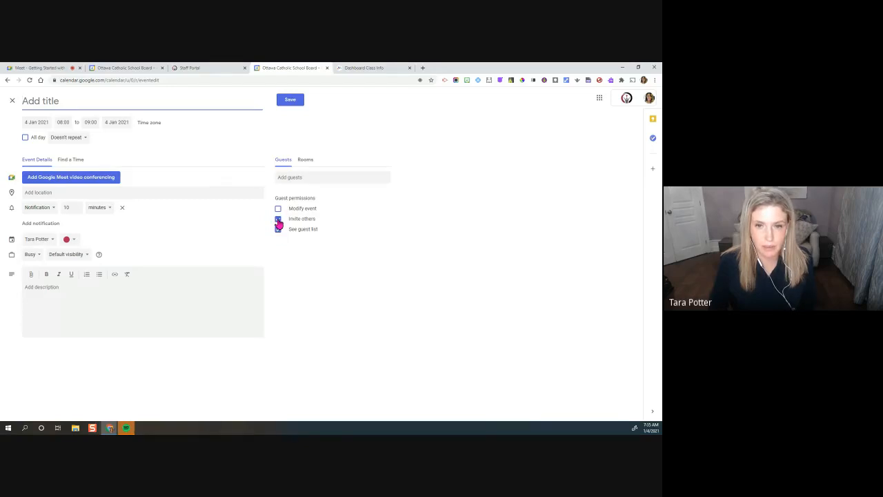
left_click(278, 219)
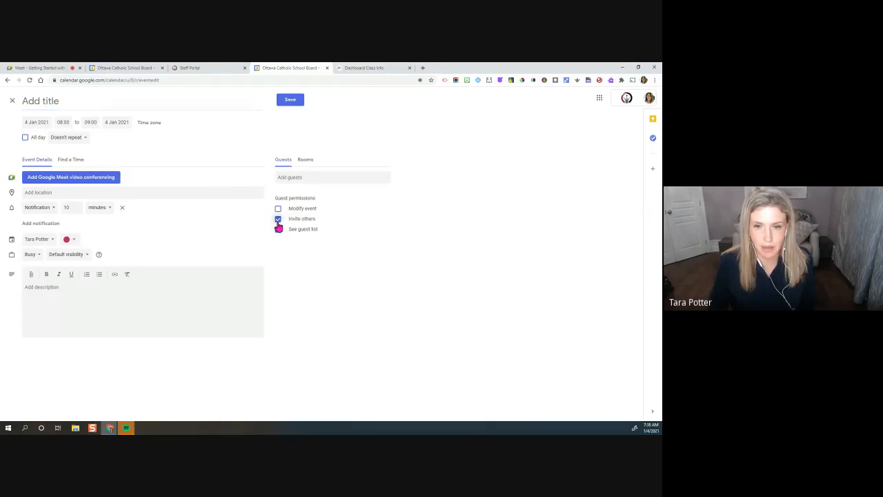
left_click(278, 219)
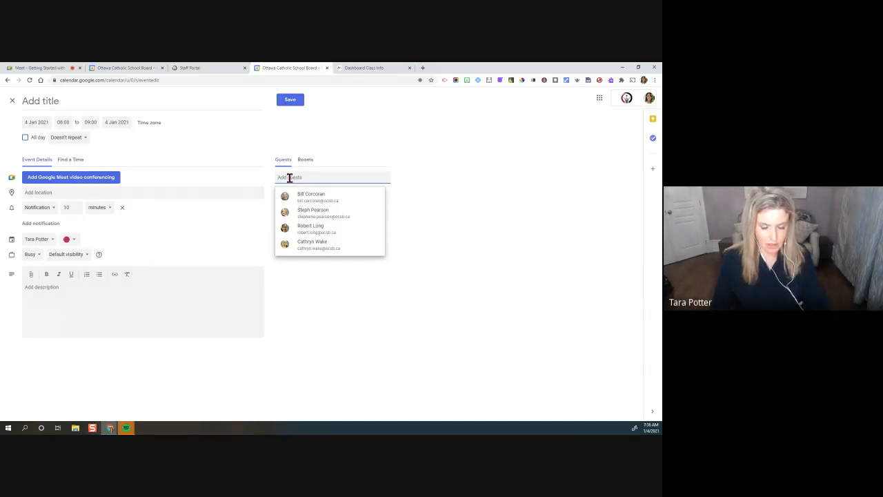
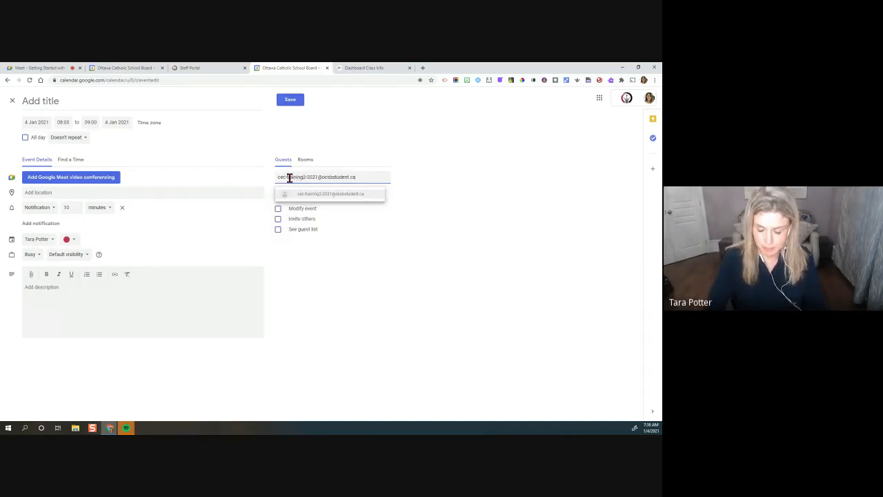
left_click(330, 193)
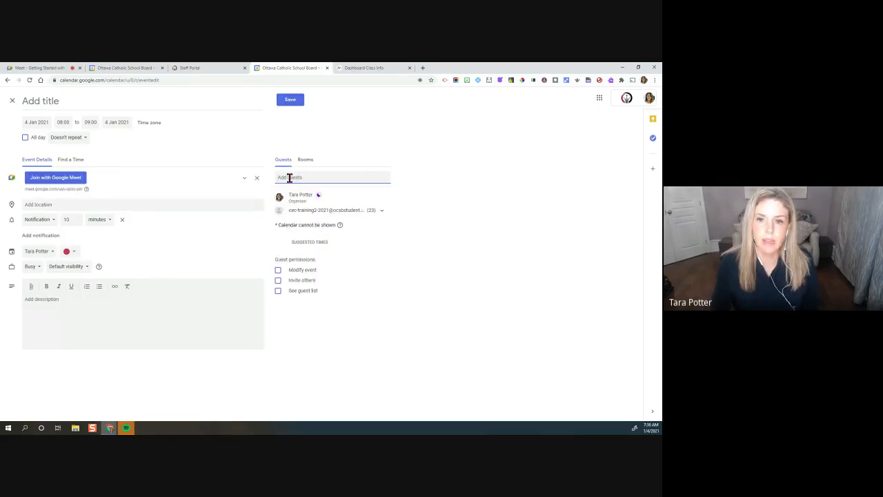
mouse_move(365, 218)
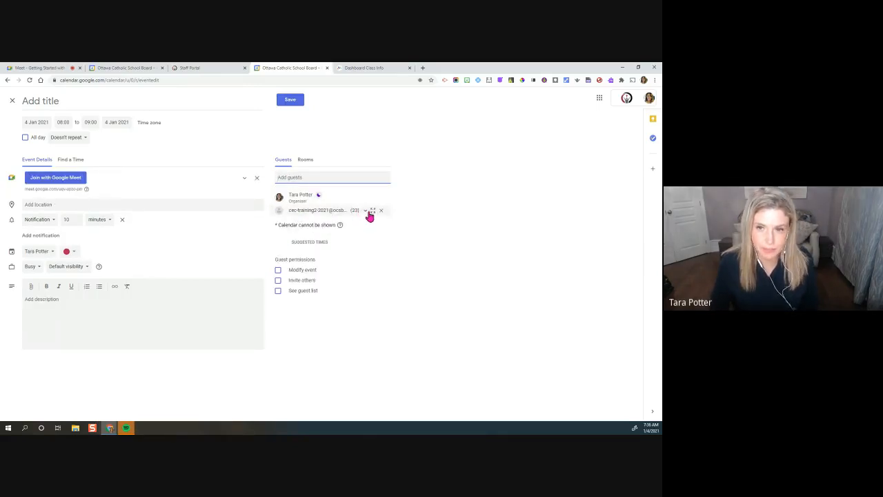
left_click(366, 210)
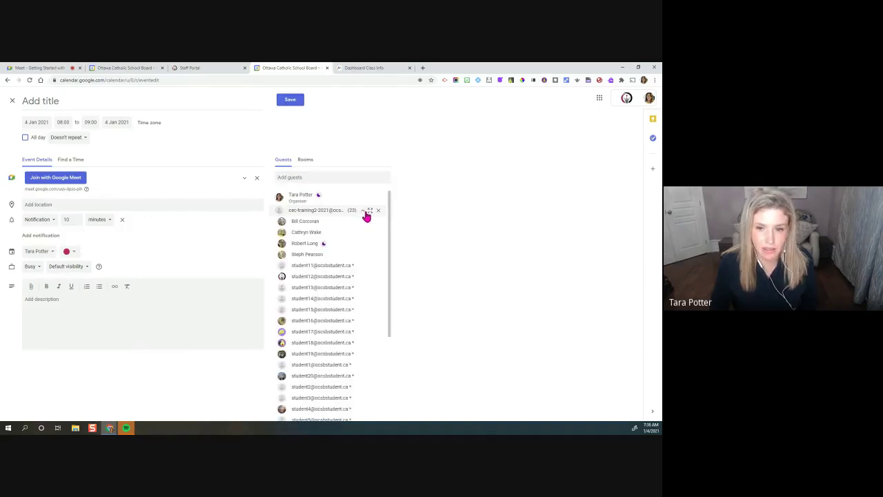
scroll("down", 3)
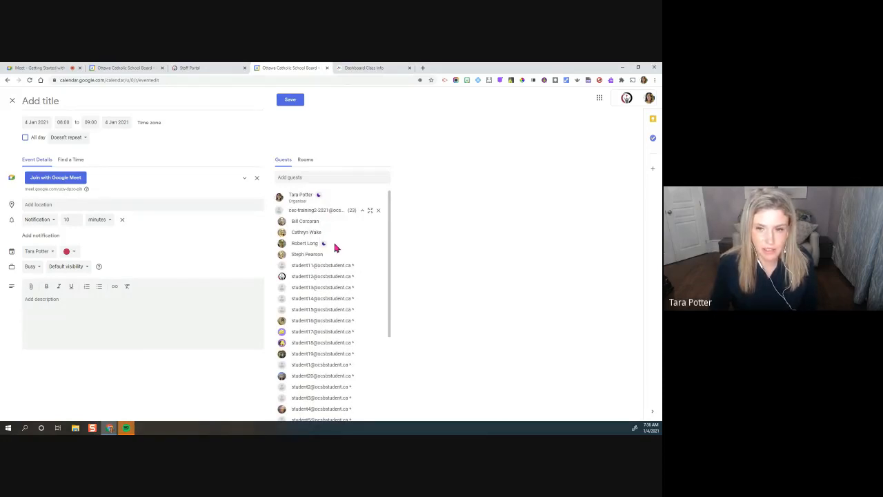
mouse_move(408, 231)
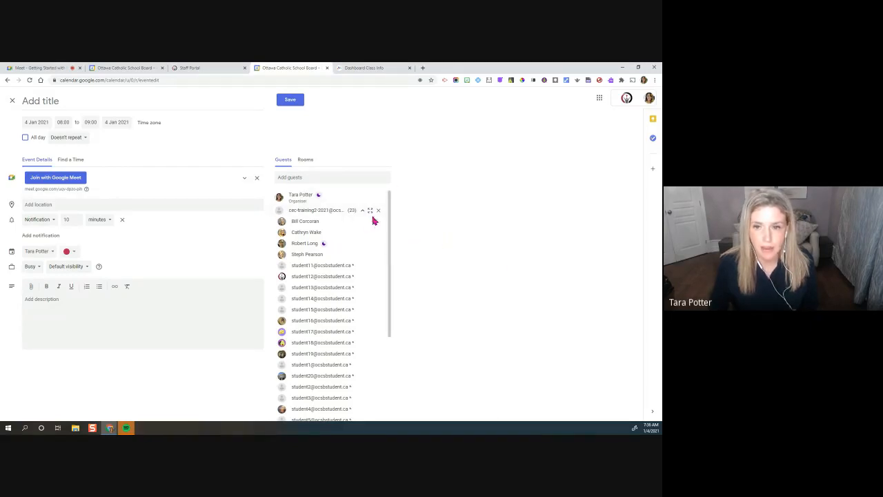
left_click(362, 210)
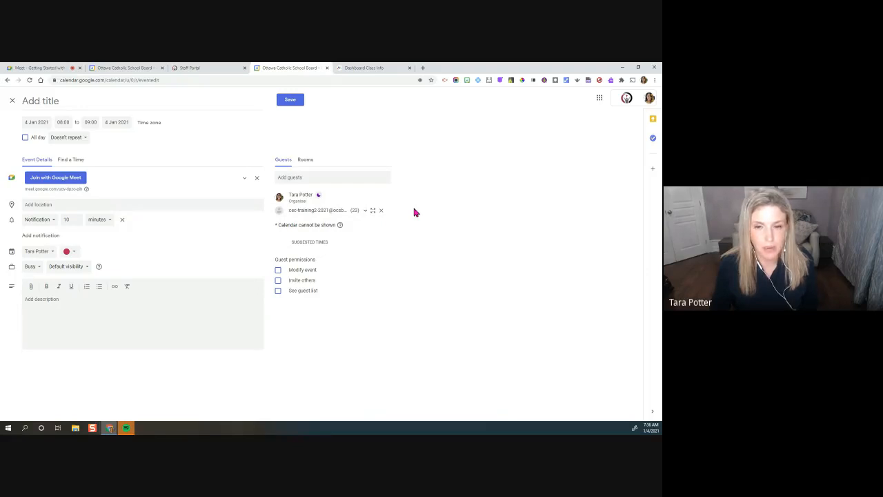
left_click(311, 177)
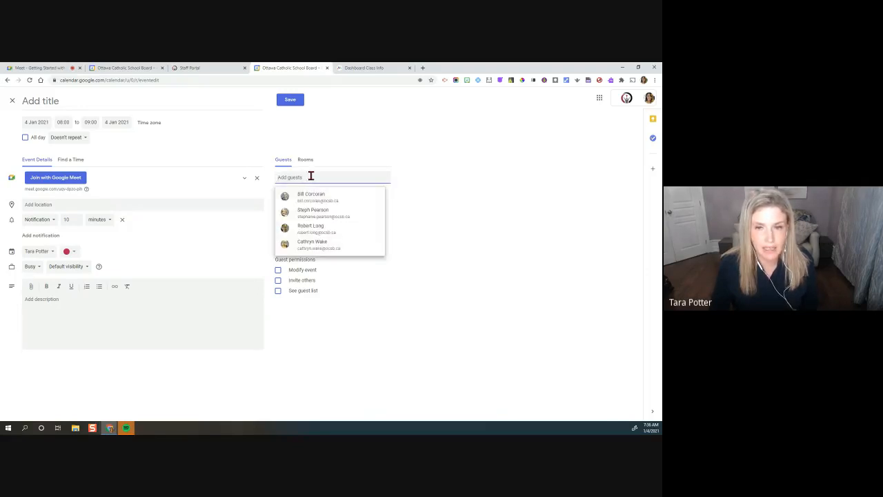
left_click(311, 197)
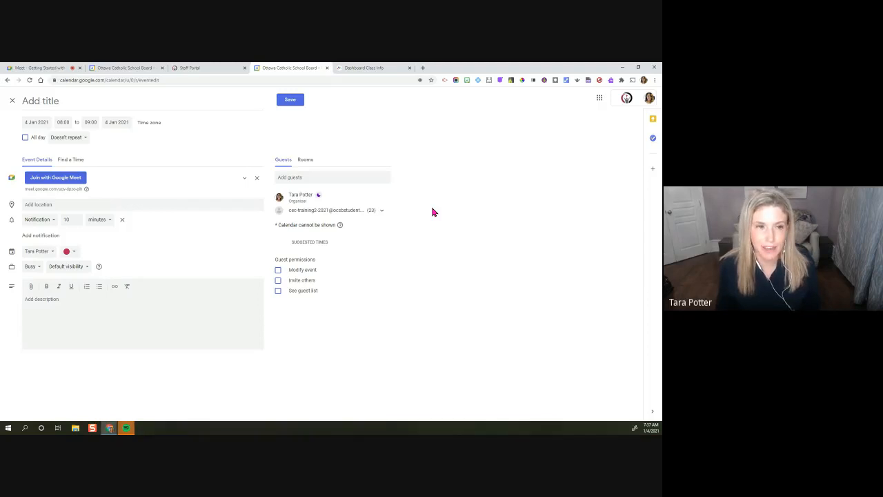
mouse_move(414, 196)
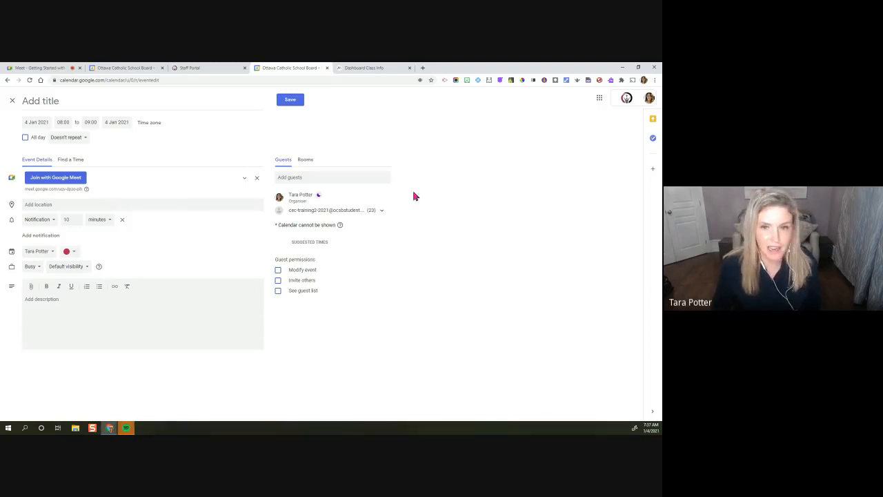
mouse_move(296, 188)
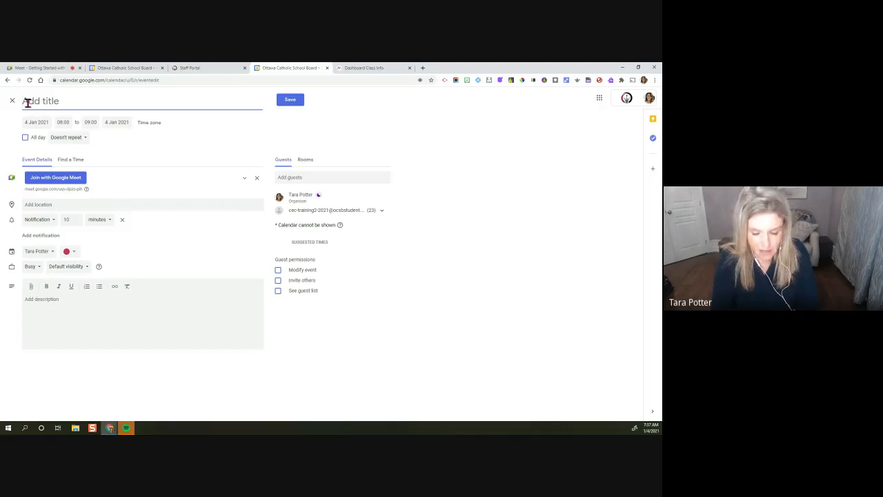
Step: Title the event 'P1 Science Mrs. Potter 708'
type("P1 Science")
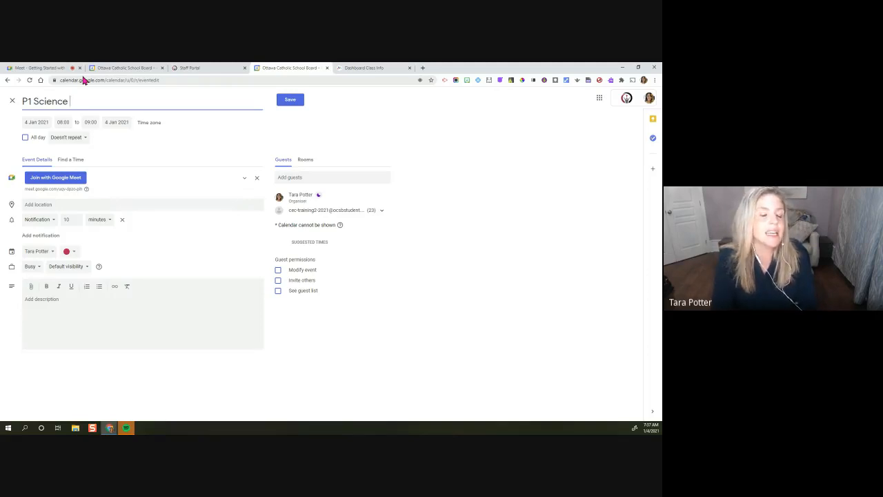
type("Mrs.")
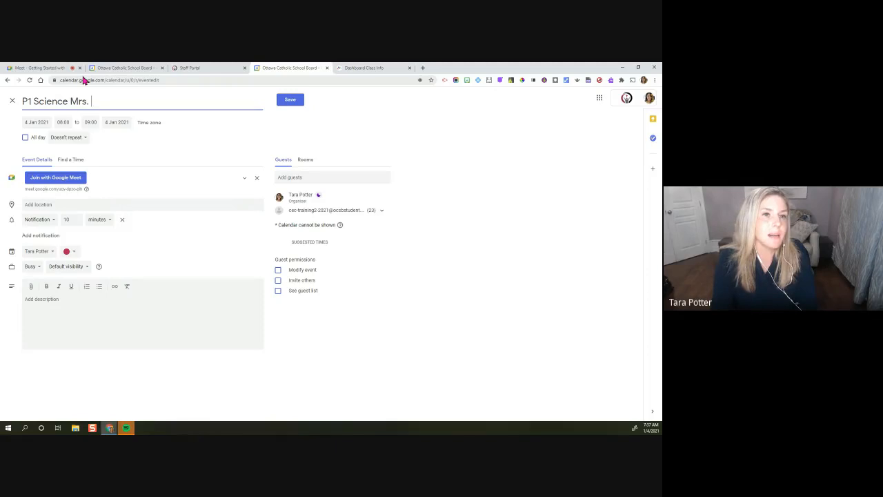
type("Potter 708")
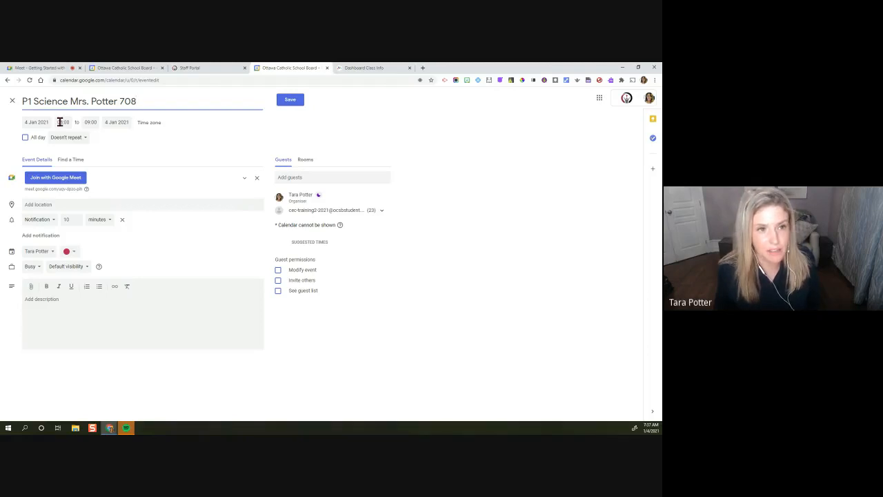
Step: Set the class event to start at 07:30 and end at 08:30
left_click(62, 122)
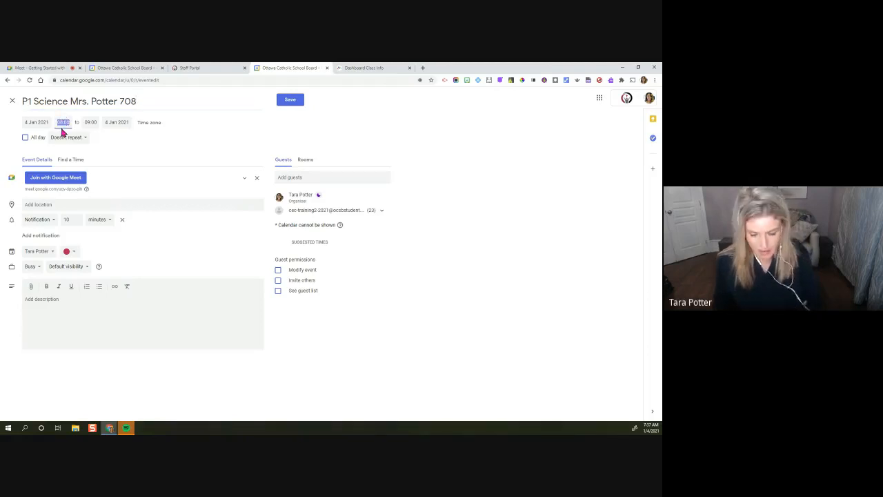
left_click(63, 123)
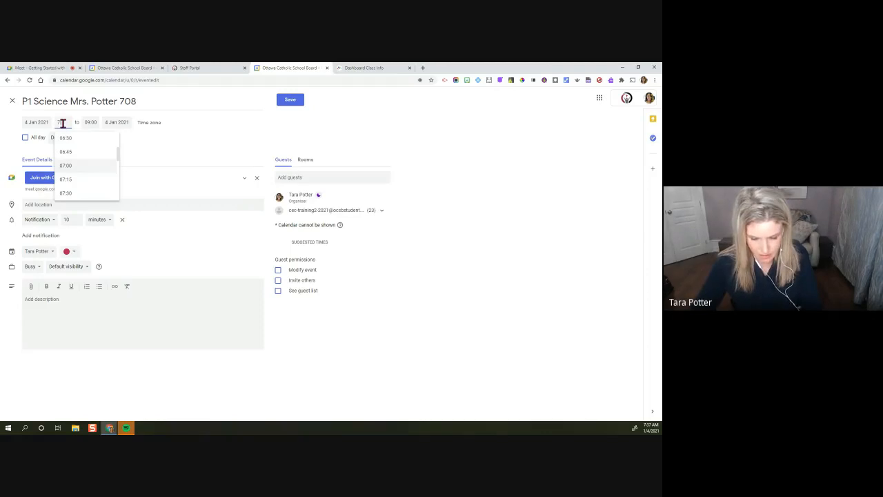
scroll("down", 3)
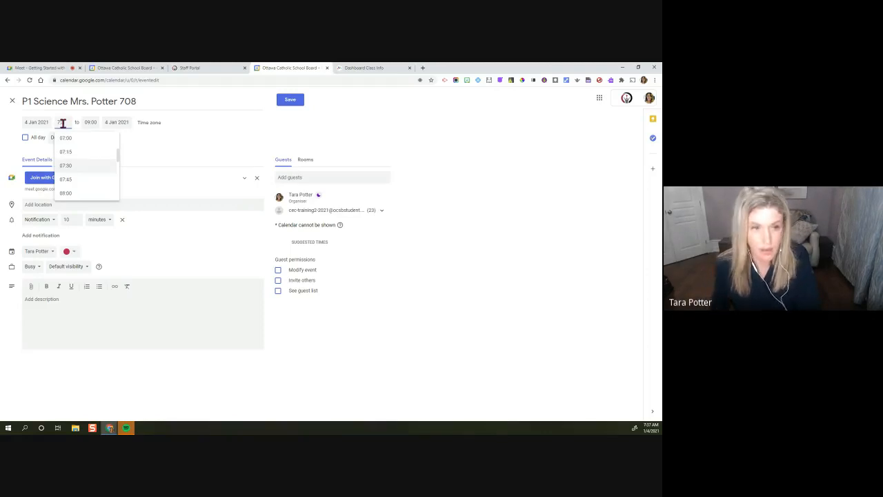
left_click(90, 122)
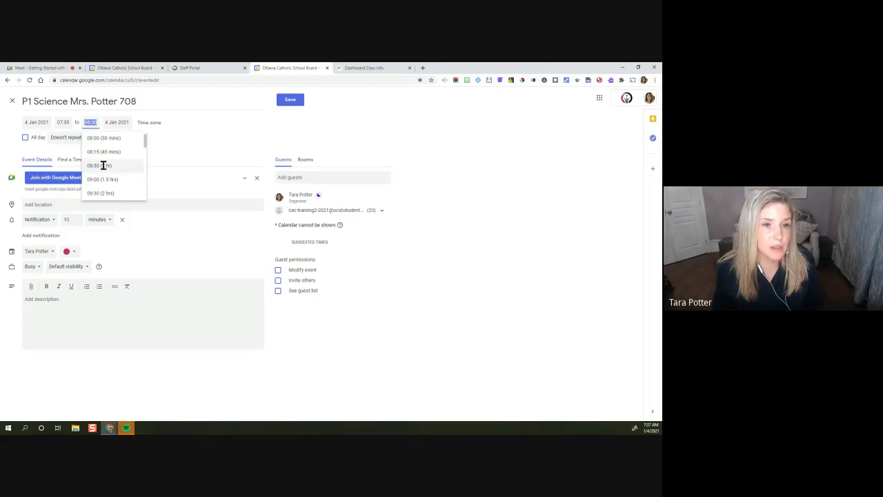
left_click(100, 165)
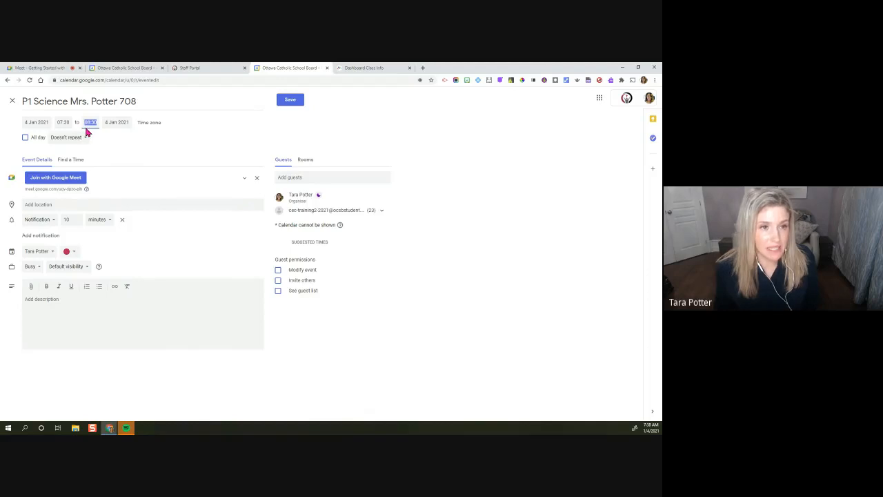
mouse_move(69, 189)
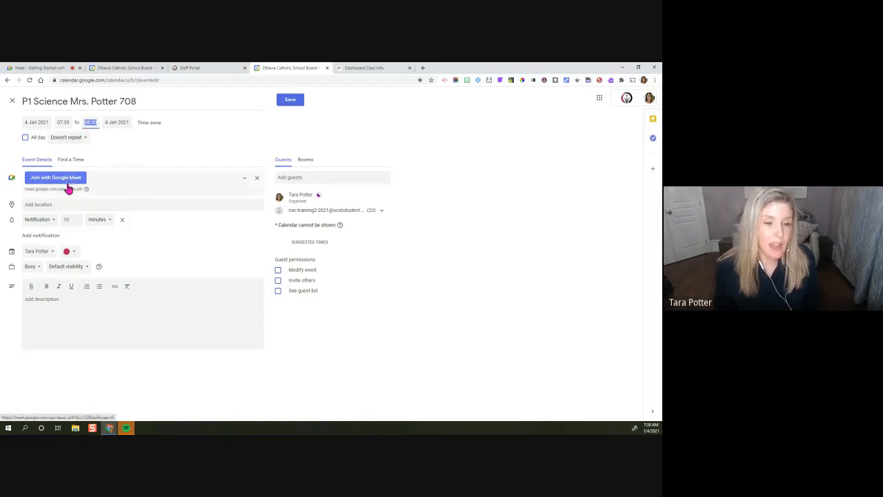
mouse_move(125, 192)
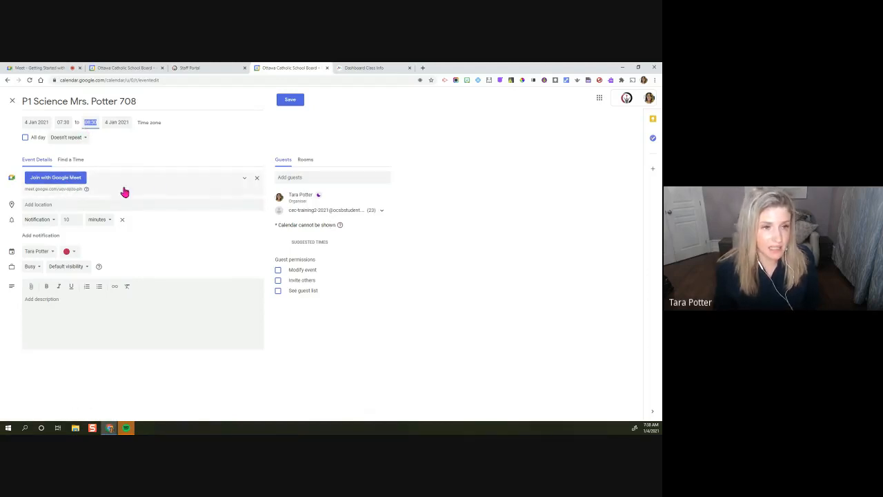
mouse_move(131, 190)
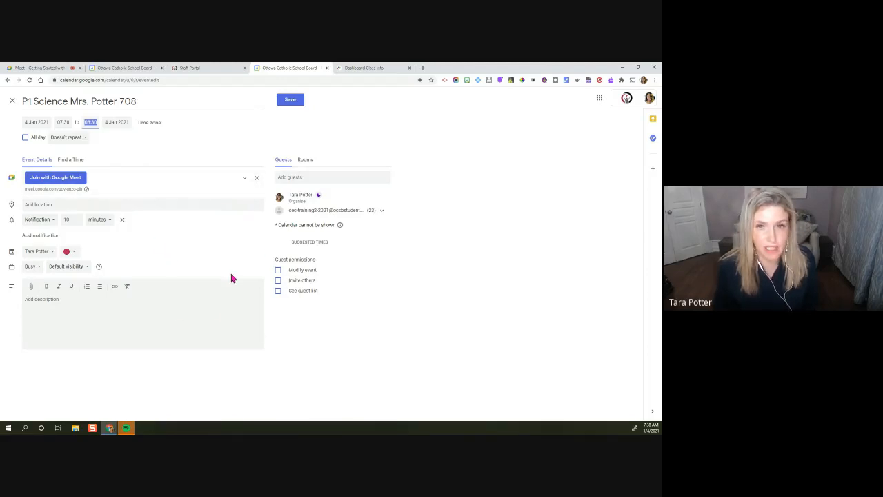
Step: Save the new P1 Science class event
left_click(289, 99)
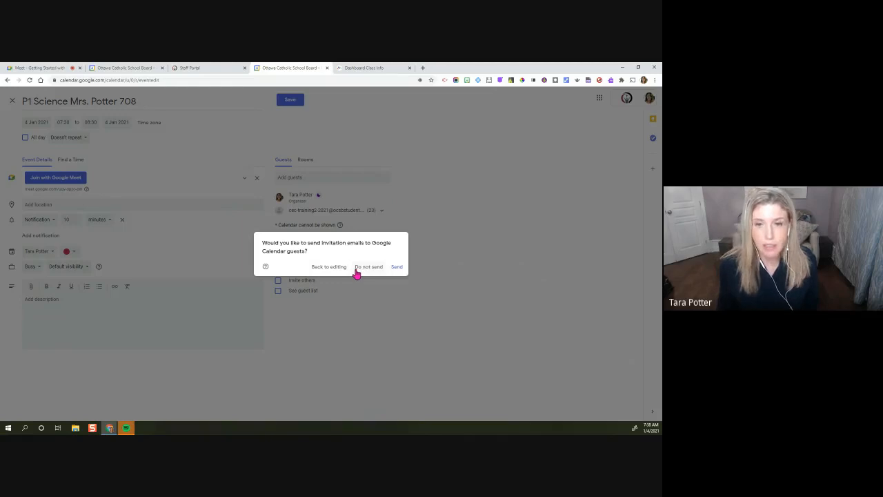
mouse_move(383, 241)
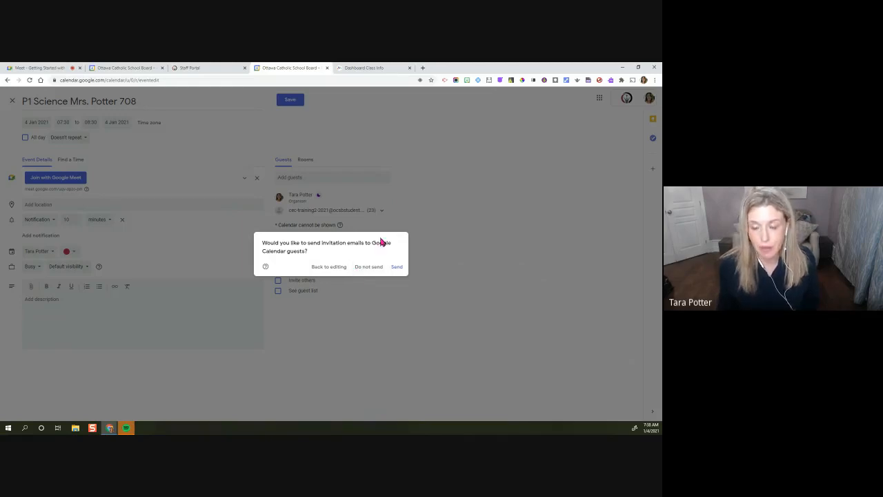
mouse_move(397, 282)
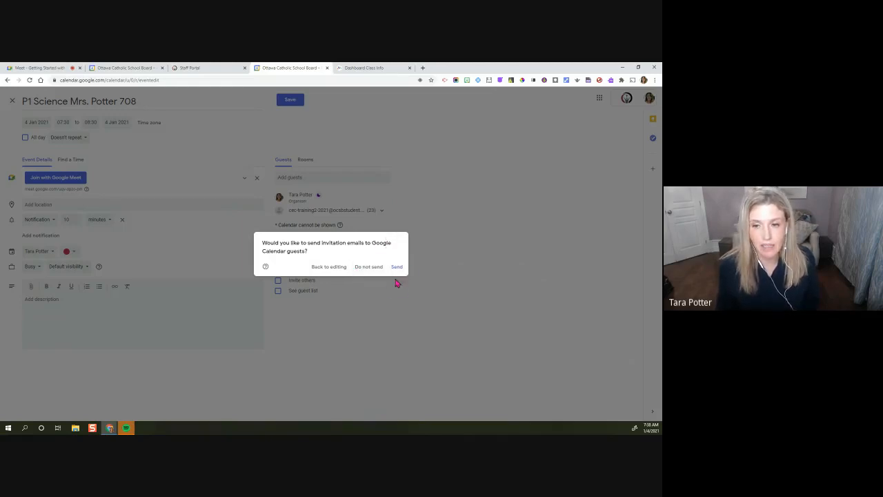
mouse_move(405, 285)
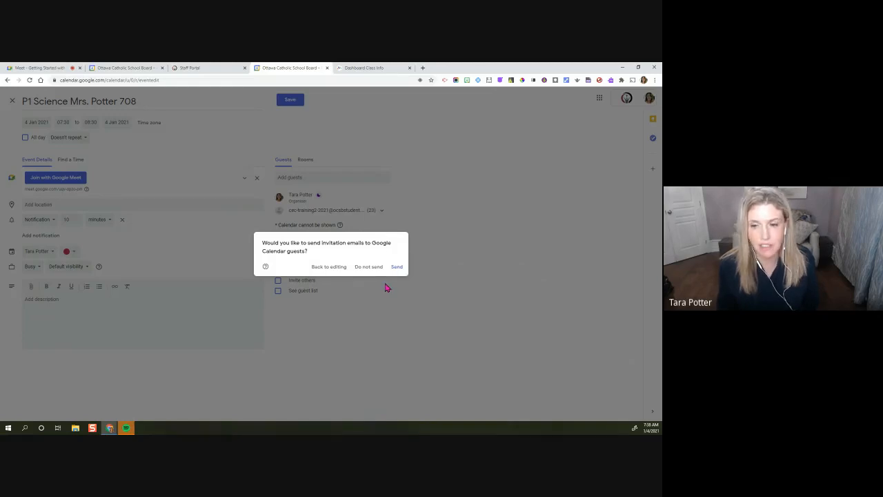
mouse_move(390, 283)
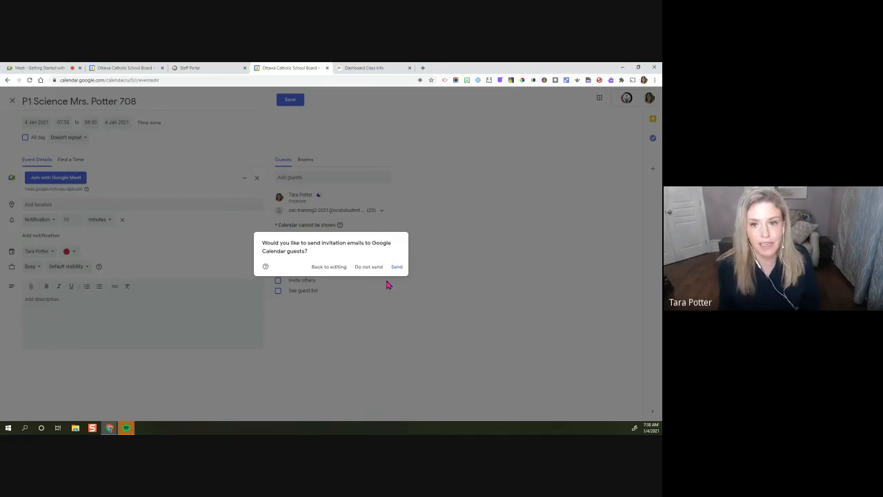
mouse_move(381, 288)
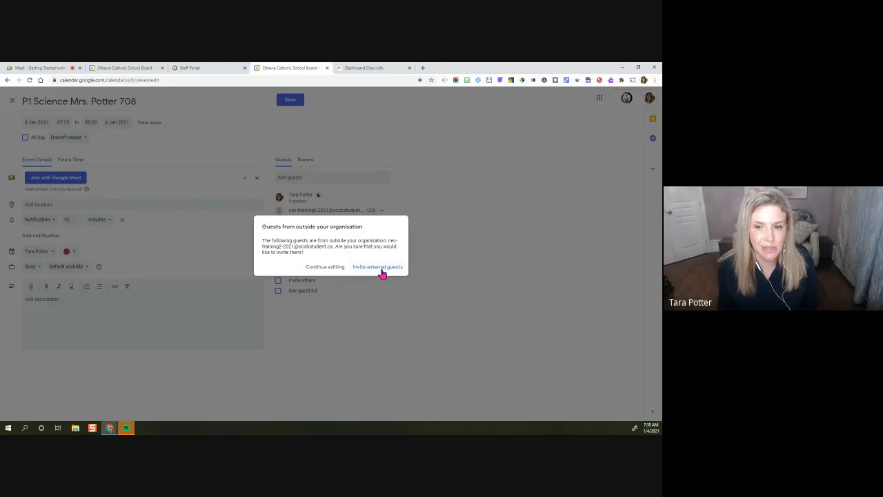
mouse_move(385, 270)
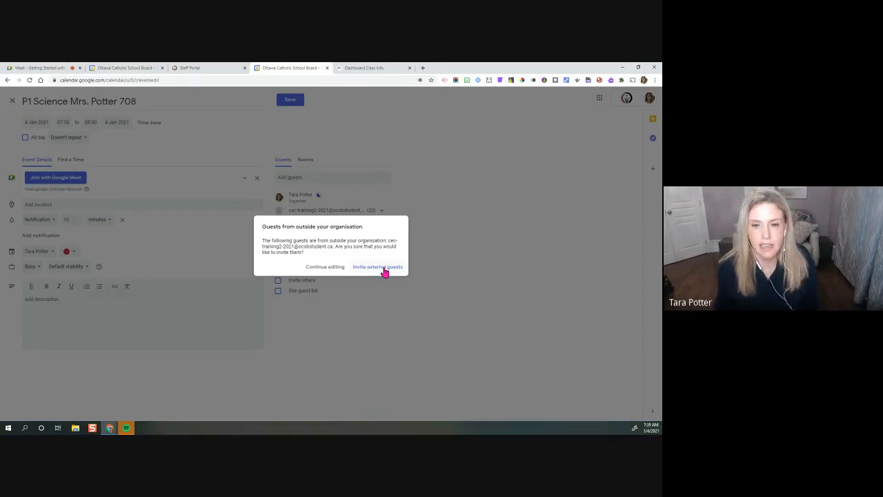
mouse_move(373, 272)
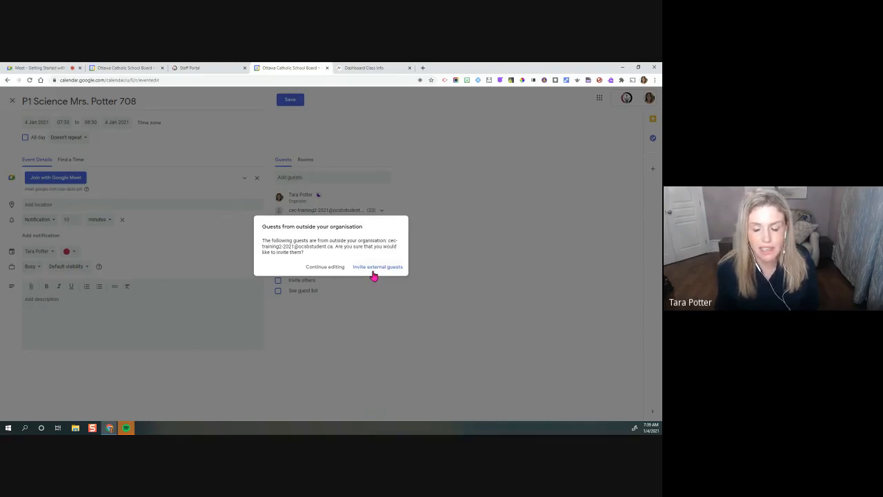
Step: Confirm inviting the outside student guests, then join the saved P1 Science event's Meet call
left_click(377, 266)
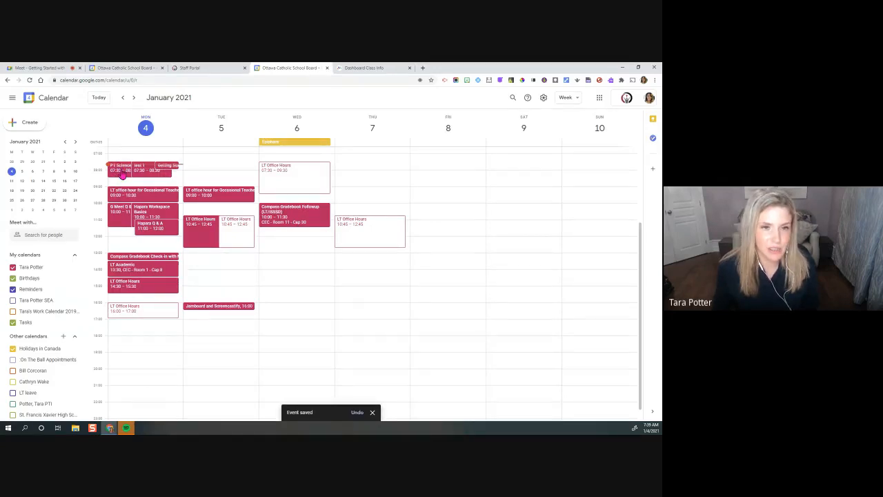
left_click(121, 166)
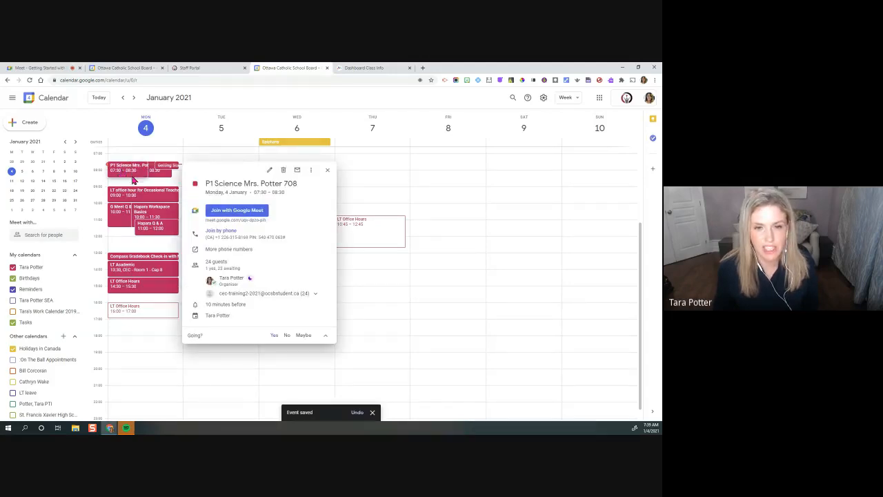
left_click(236, 210)
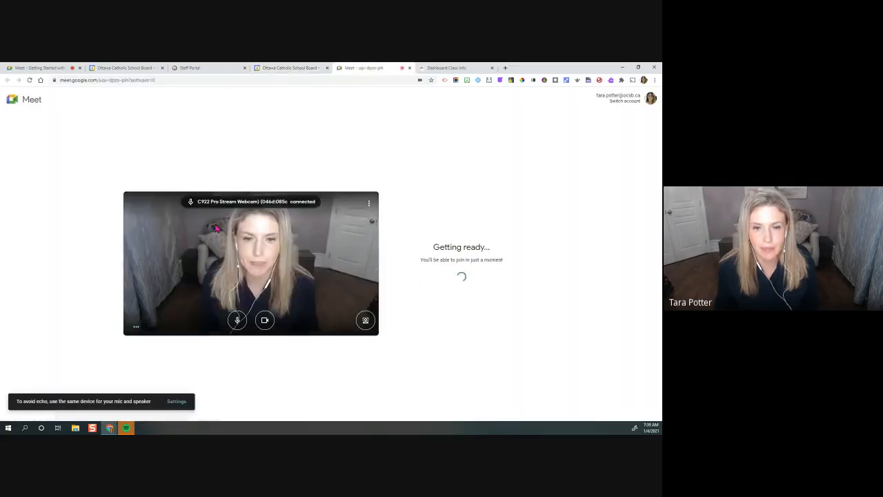
Step: Turn the camera off and enter the P1 Science Mrs. Potter 708 call
left_click(264, 320)
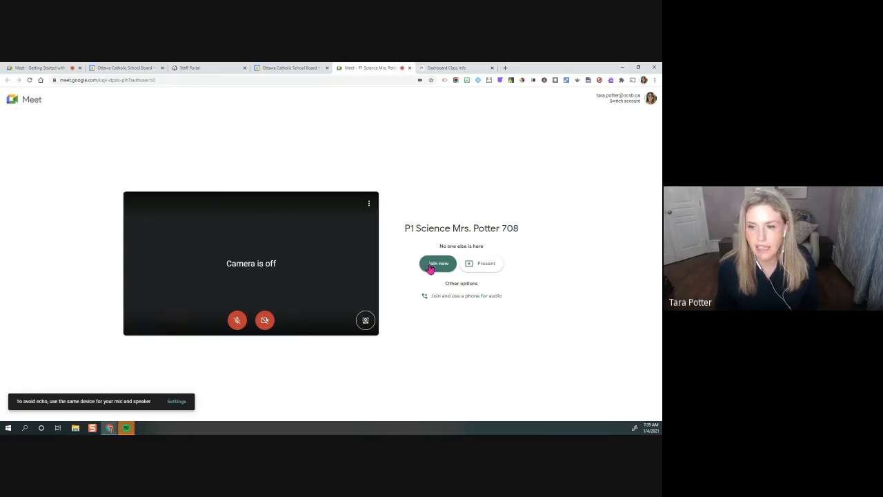
left_click(437, 264)
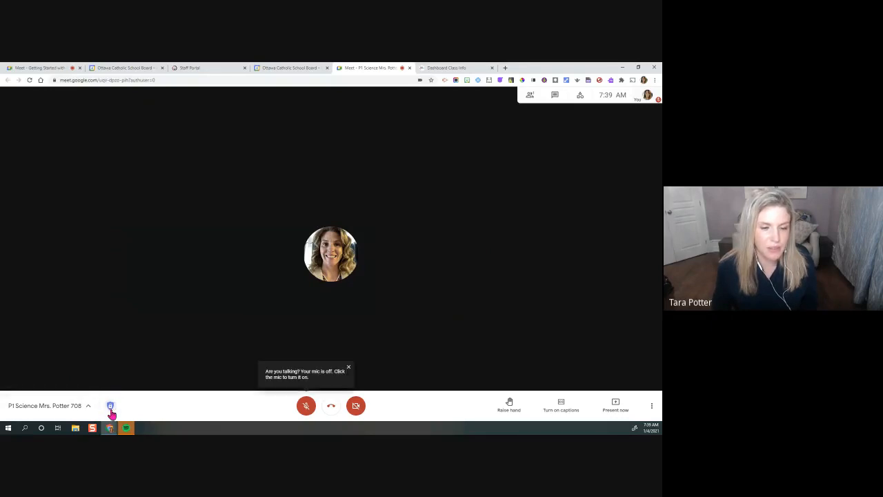
Step: Turn off quick access, participant screen sharing and chat messages in Host controls
left_click(111, 406)
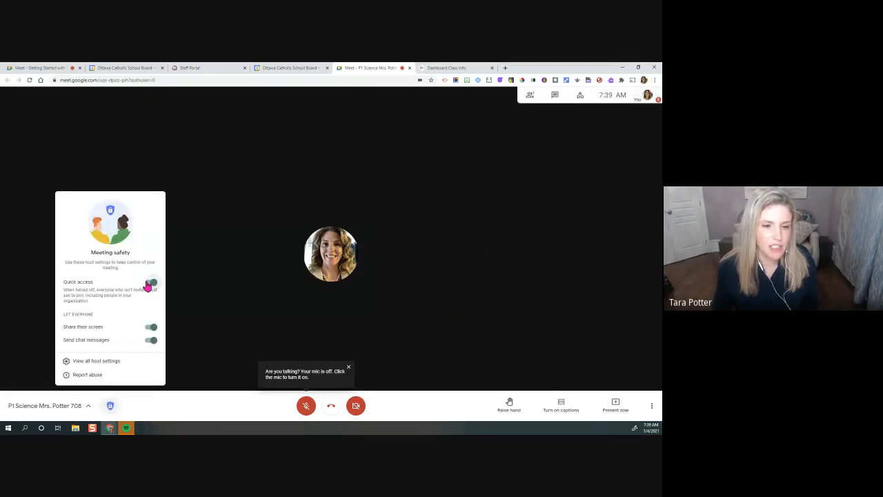
left_click(150, 281)
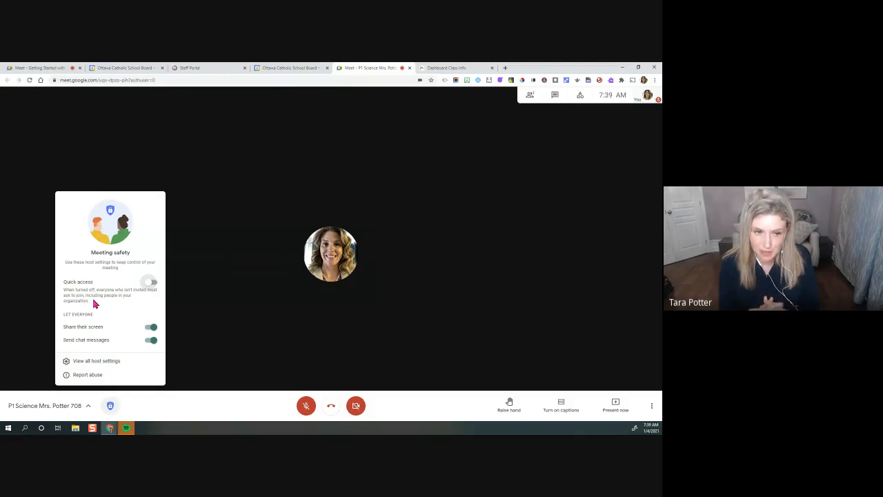
mouse_move(138, 349)
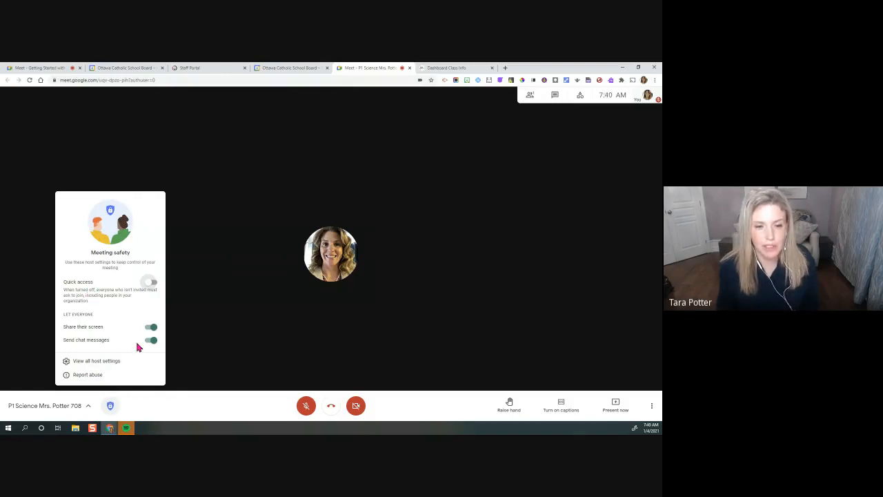
left_click(151, 327)
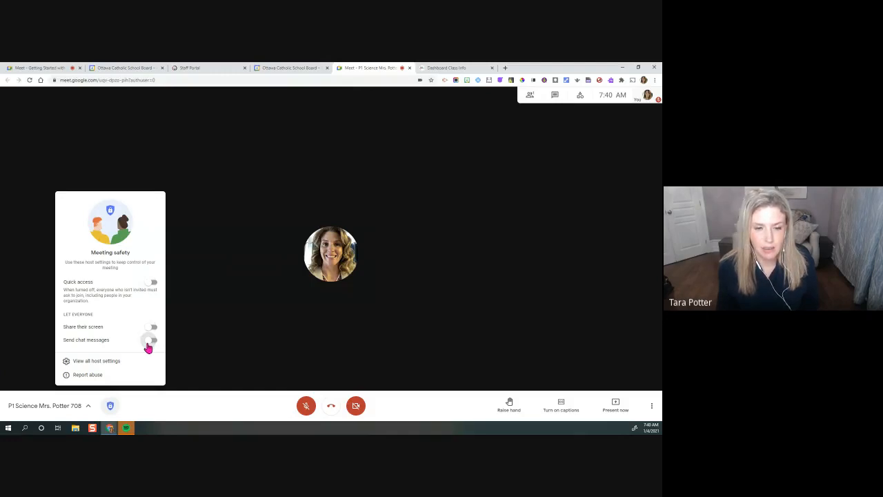
mouse_move(124, 324)
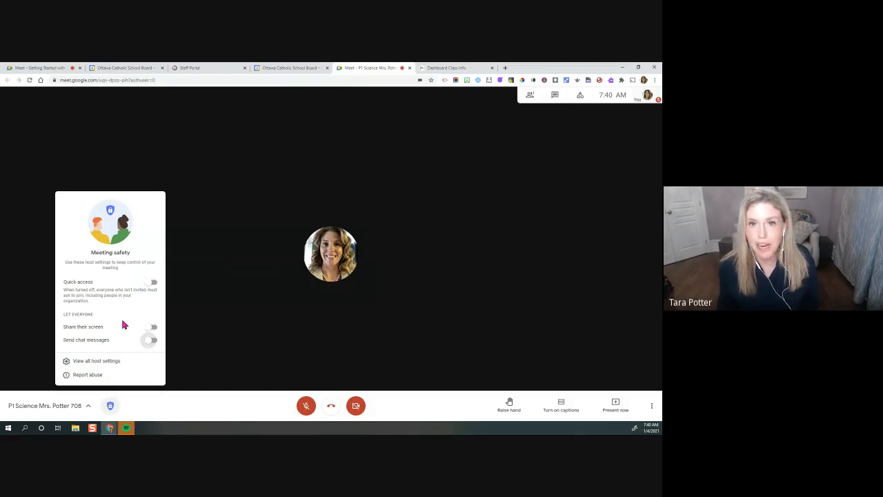
mouse_move(159, 357)
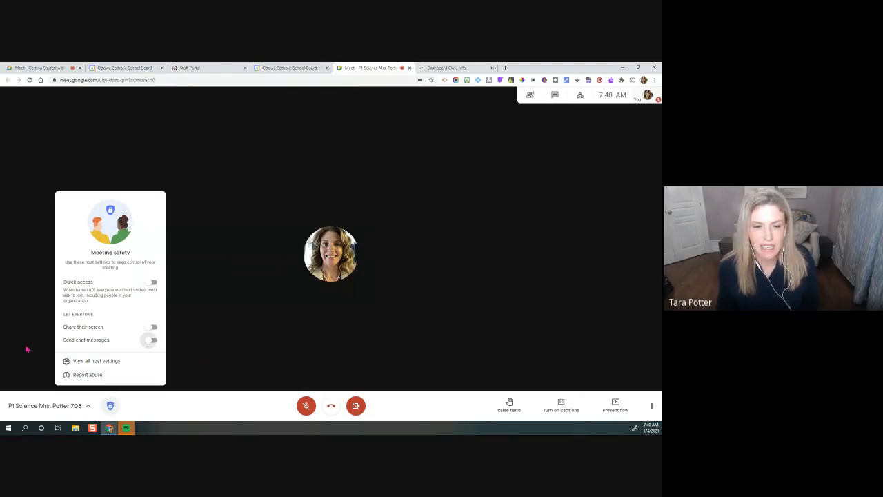
mouse_move(136, 343)
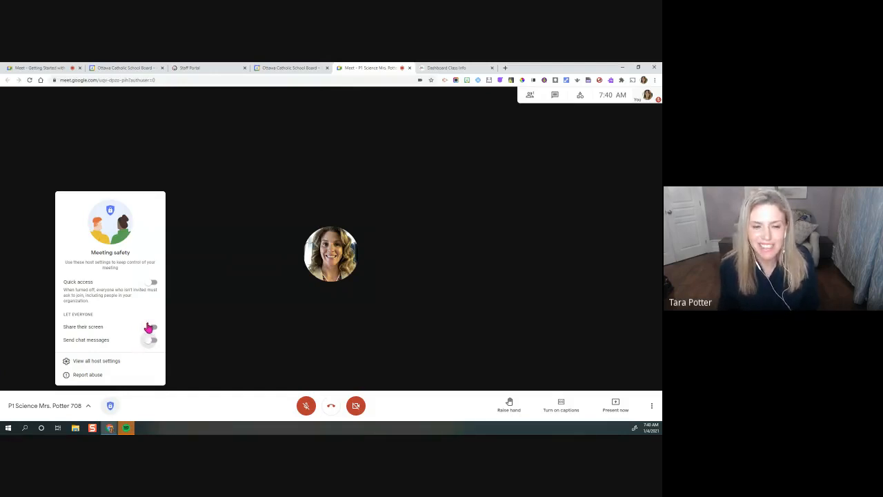
left_click(150, 327)
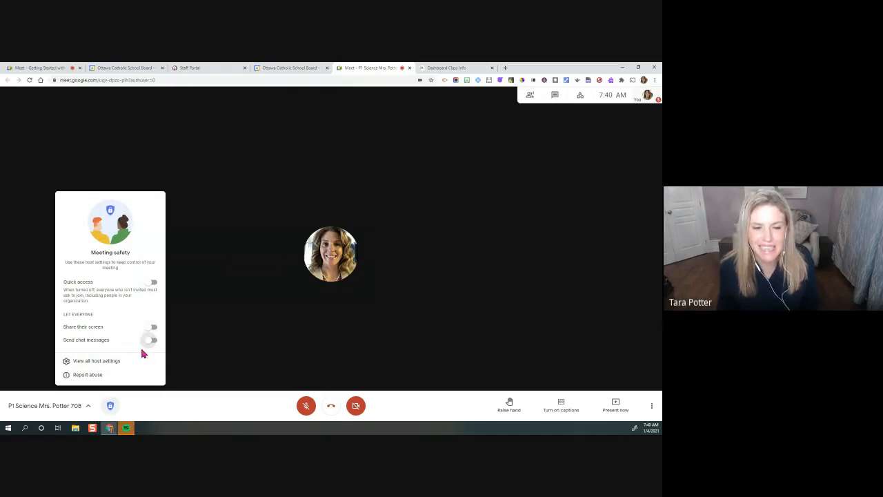
mouse_move(146, 387)
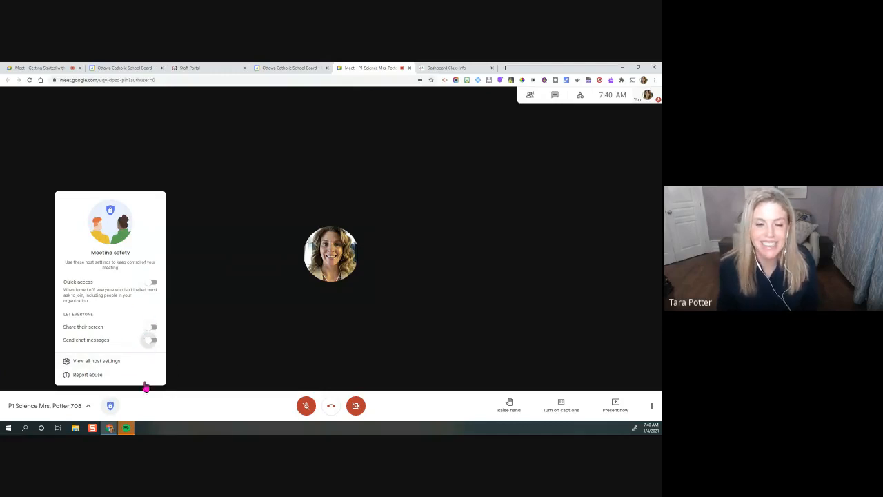
mouse_move(142, 362)
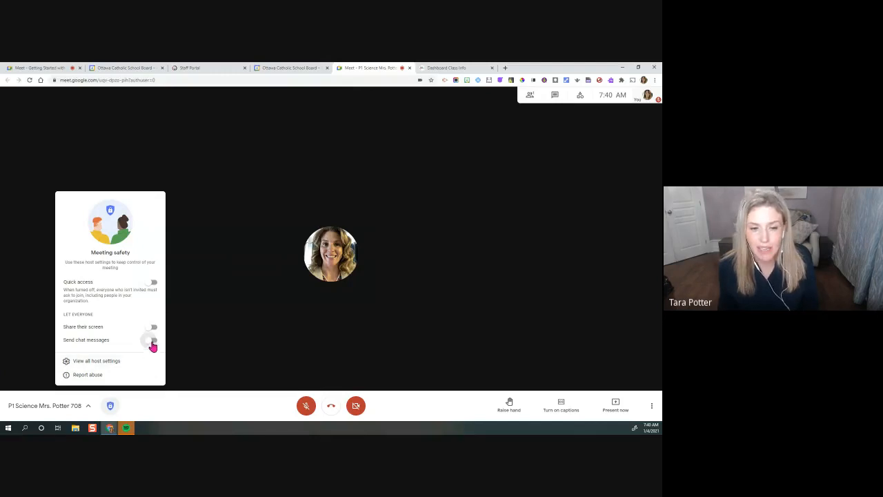
left_click(152, 340)
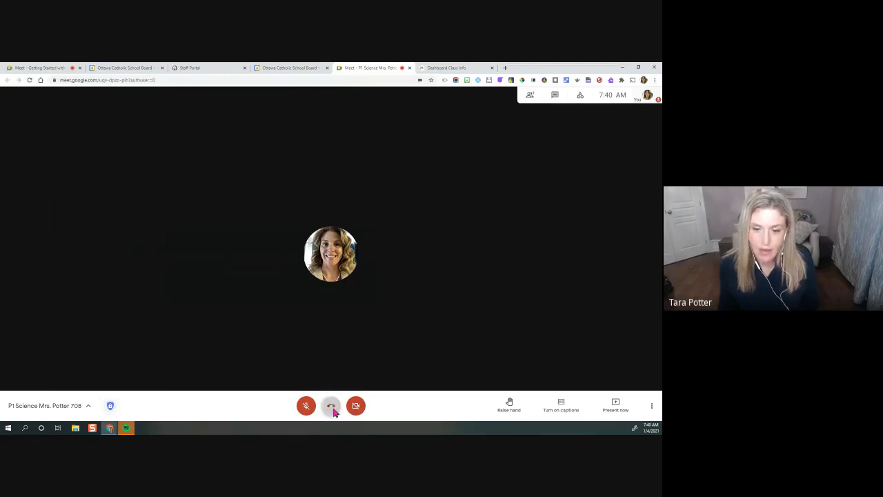
Step: Leave the class call, dismiss the Calendar event details, and switch to the student's window
left_click(331, 406)
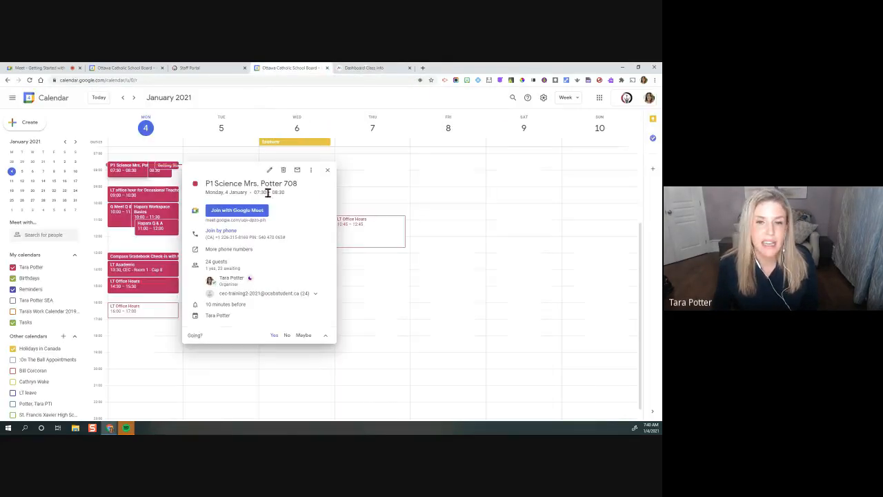
left_click(327, 170)
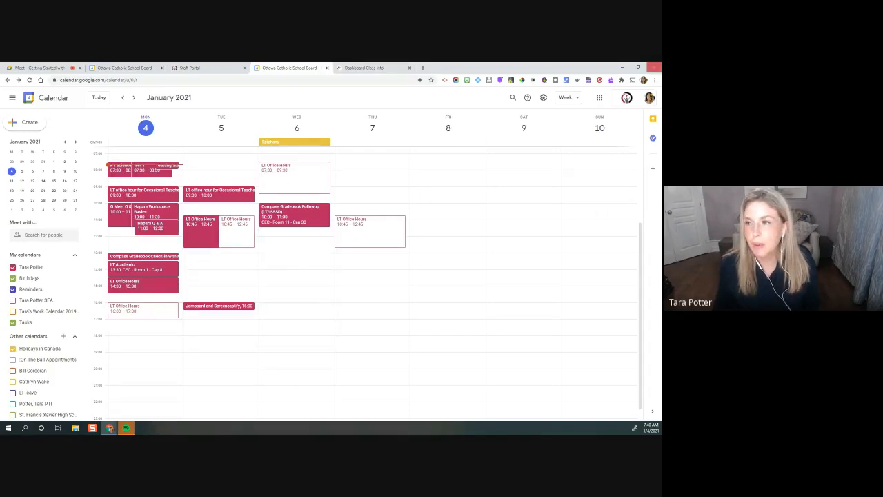
left_click(657, 79)
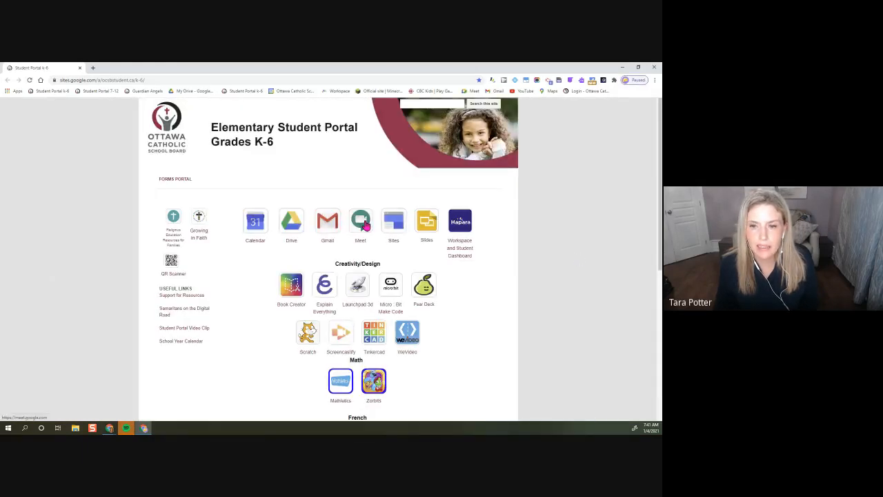
Step: Open Meet from the K-6 Student Portal and sign in with the student password
left_click(360, 221)
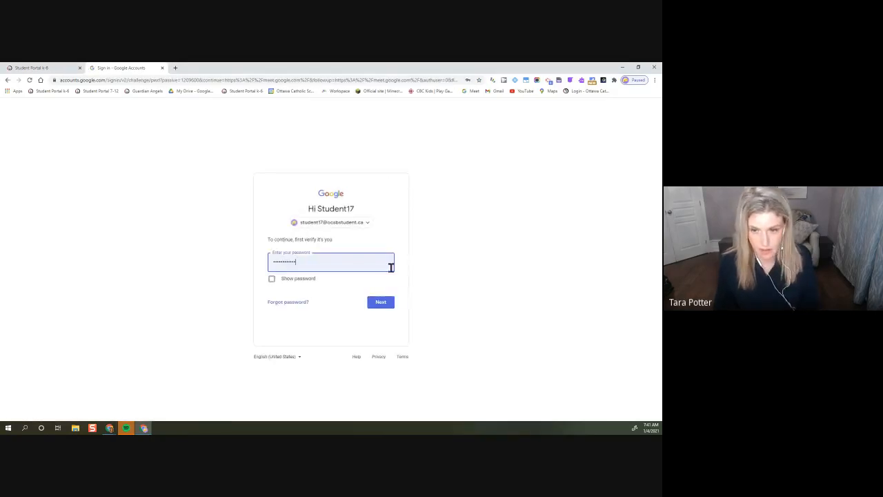
left_click(380, 302)
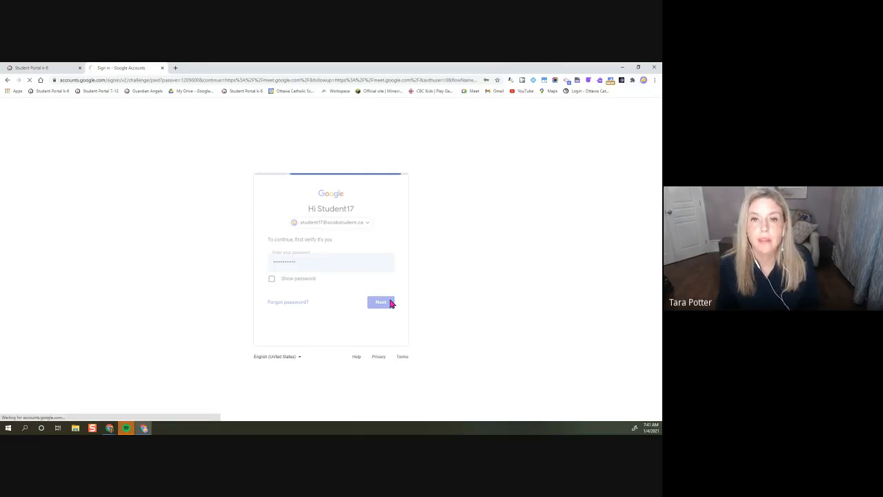
left_click(381, 301)
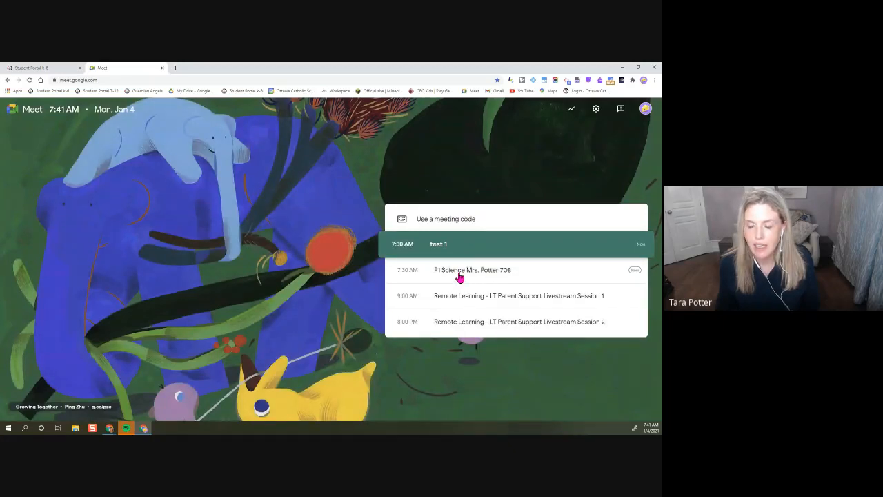
Step: Join P1 Science Mrs. Potter 708 as the student with microphone and camera off
left_click(471, 270)
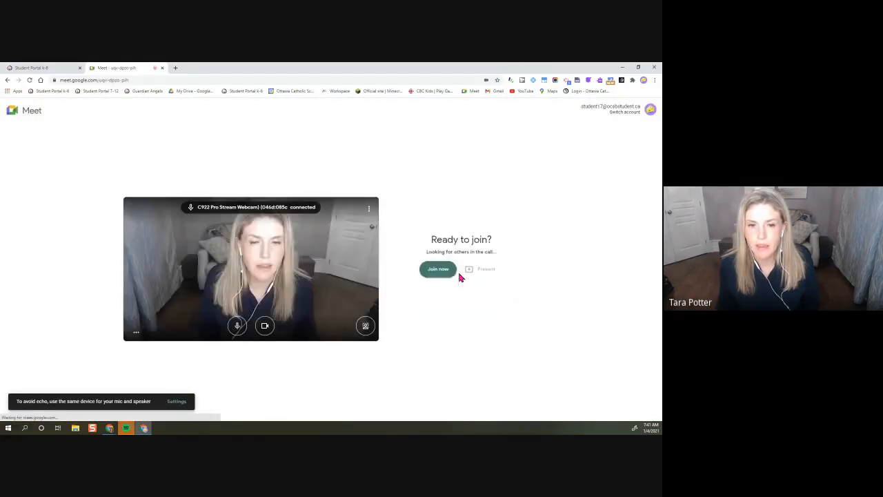
left_click(237, 326)
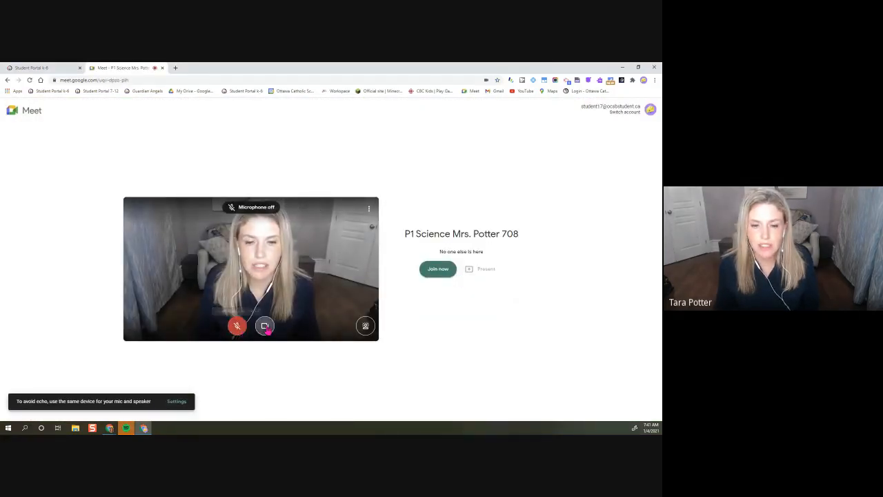
left_click(264, 326)
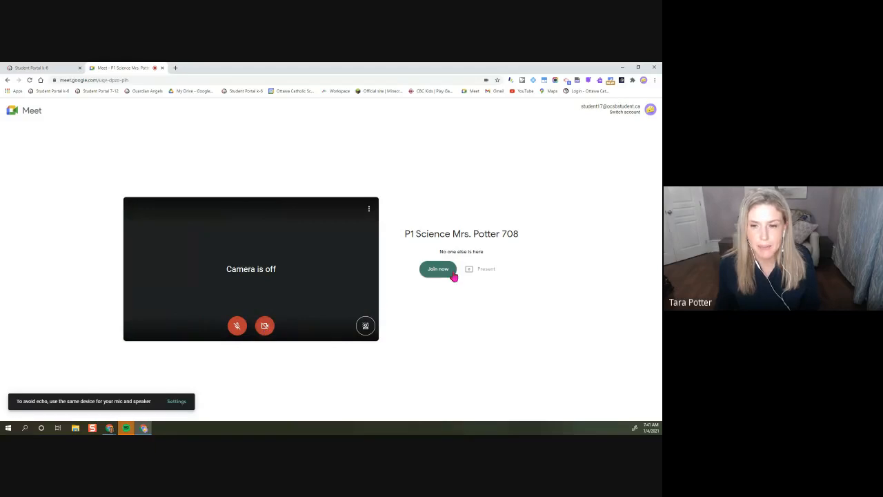
mouse_move(393, 306)
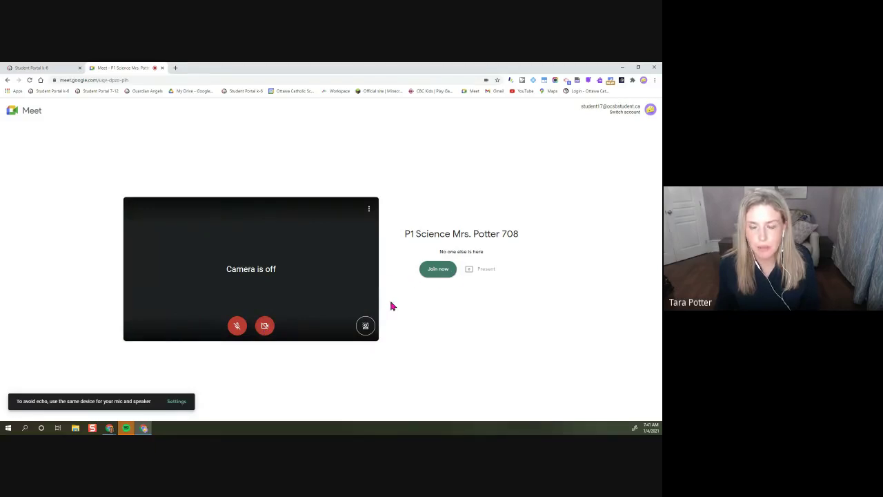
mouse_move(424, 284)
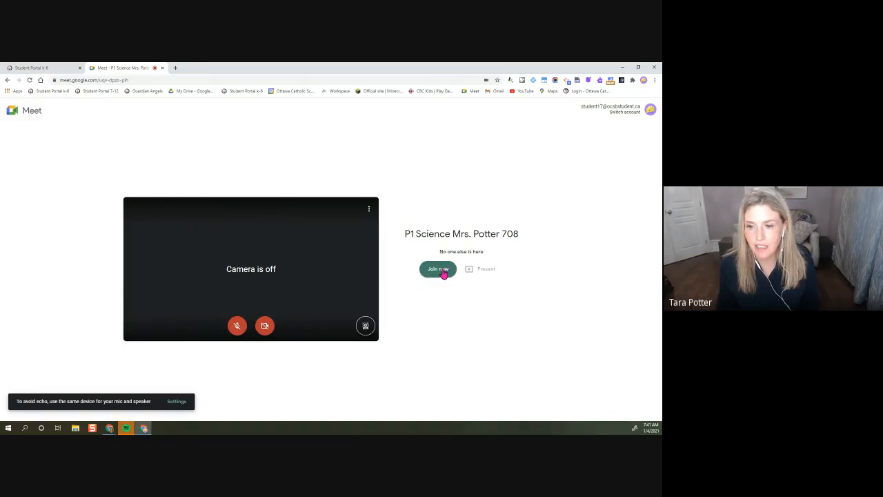
left_click(437, 269)
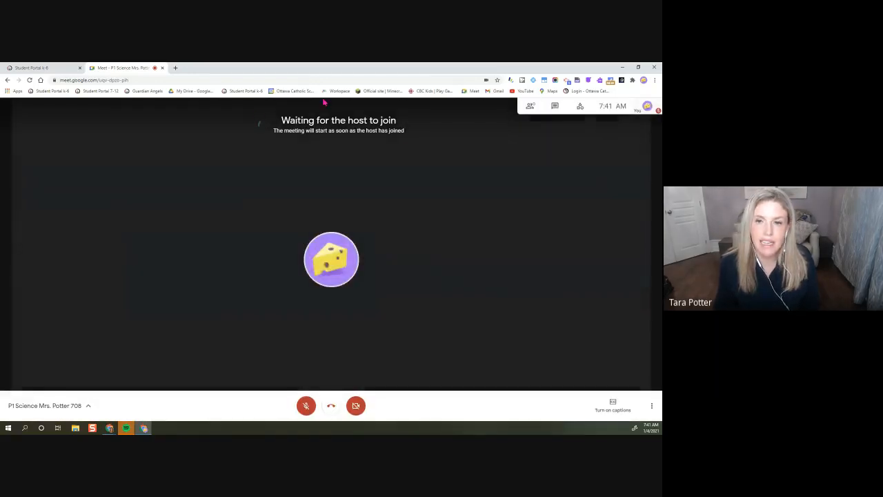
mouse_move(198, 174)
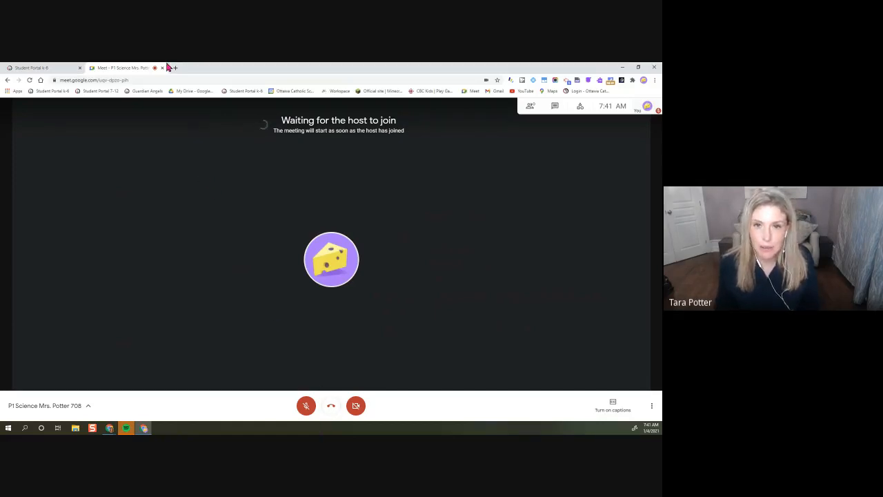
mouse_move(637, 92)
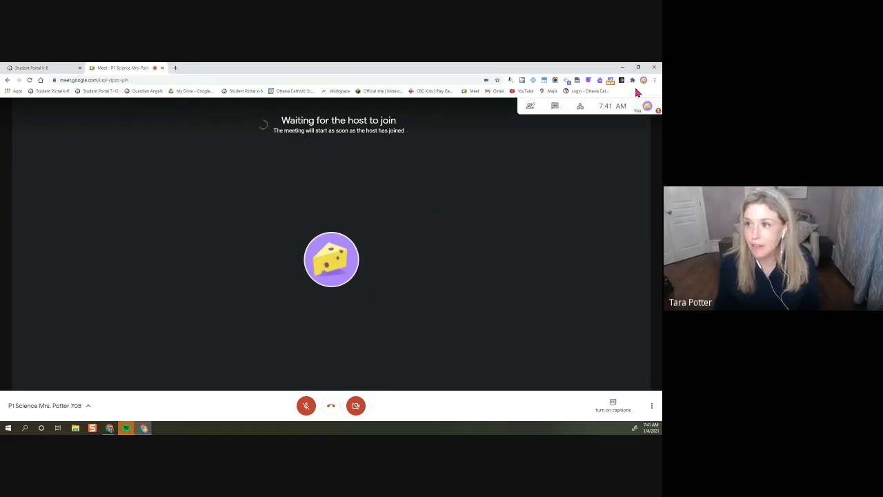
Step: View the P1 Science event in the teacher's Calendar, then open Meet from the Staff Portal
left_click(646, 106)
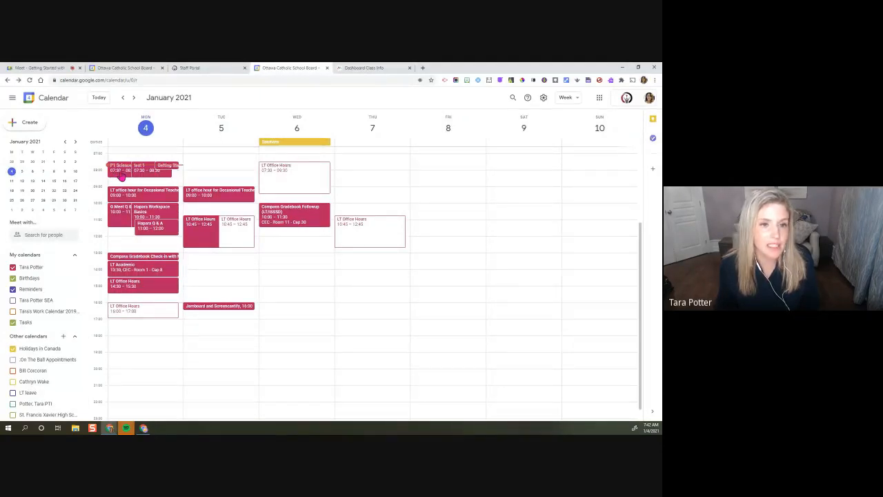
left_click(121, 165)
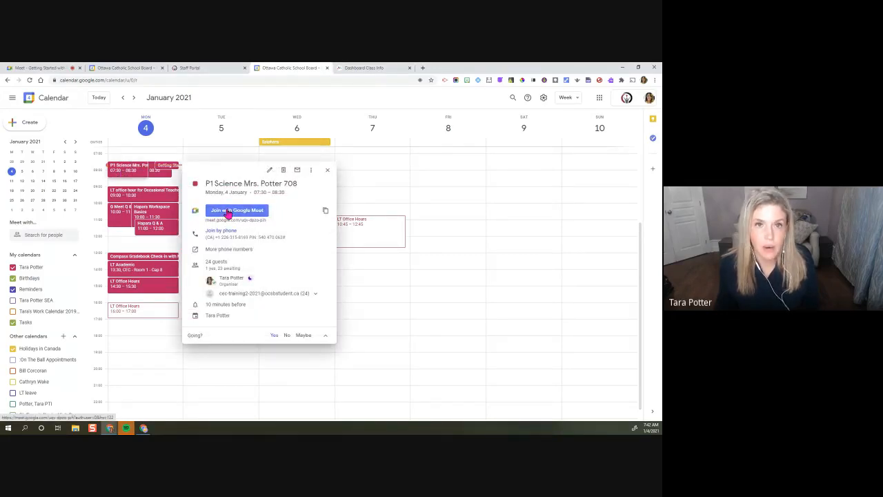
left_click(193, 68)
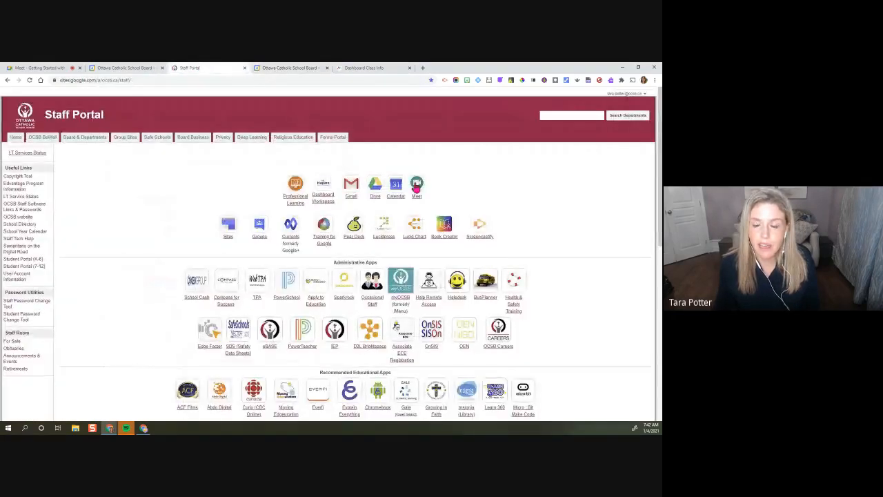
left_click(417, 184)
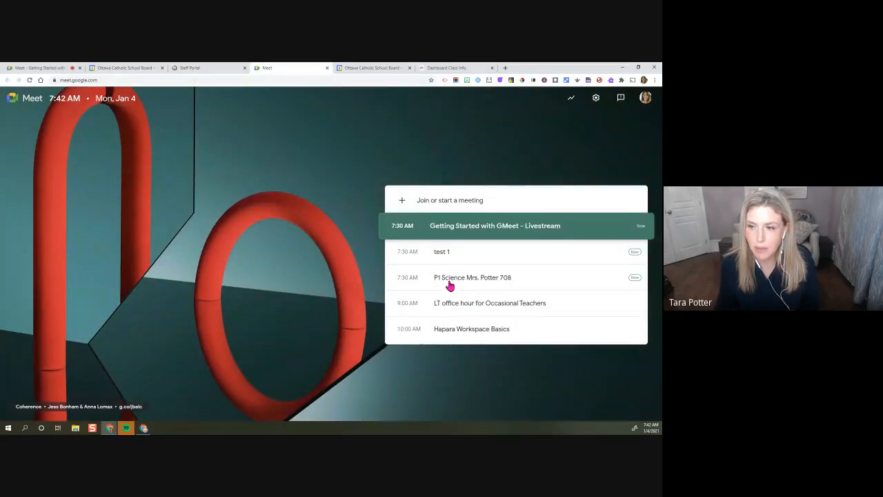
Step: Join P1 Science Mrs. Potter 708 as the teacher with microphone and camera off
left_click(472, 277)
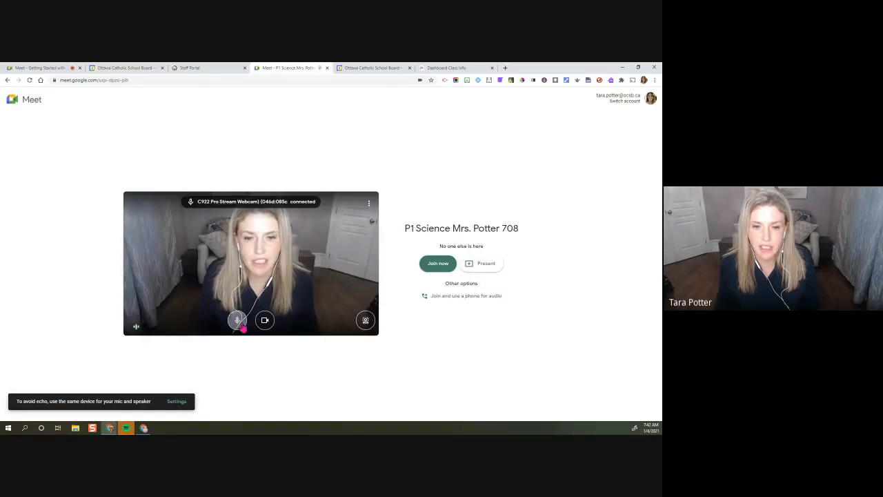
left_click(264, 320)
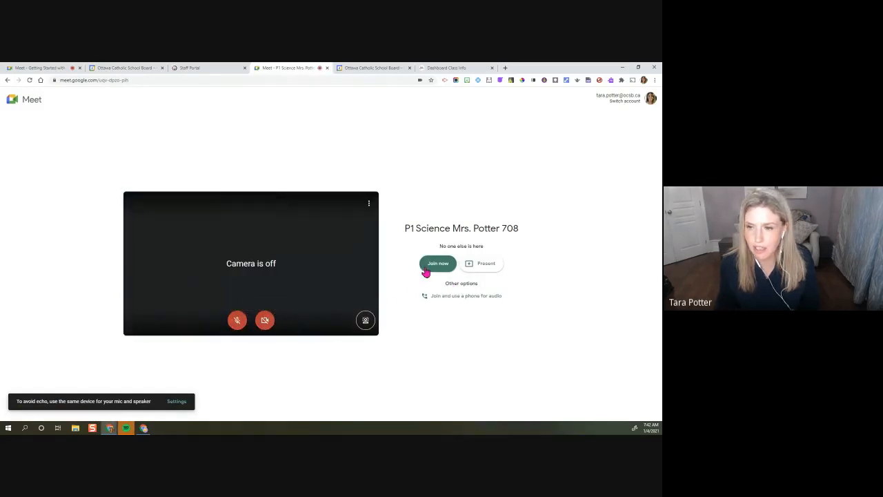
left_click(437, 263)
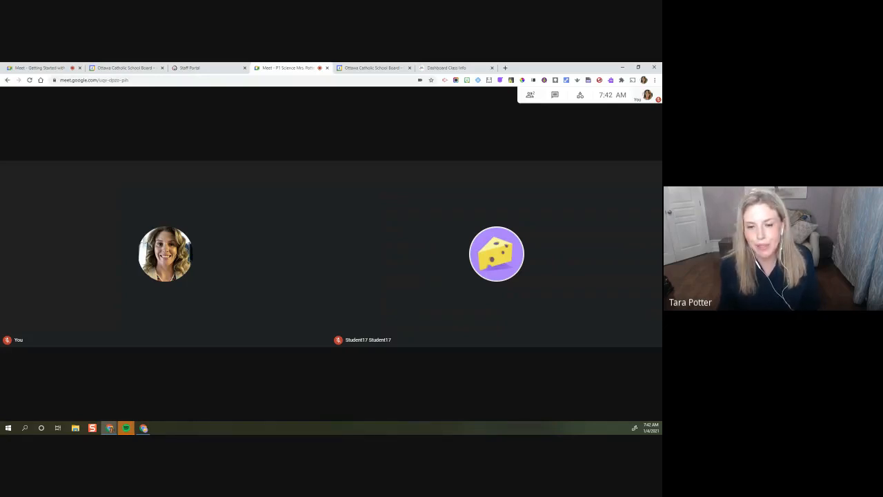
mouse_move(161, 390)
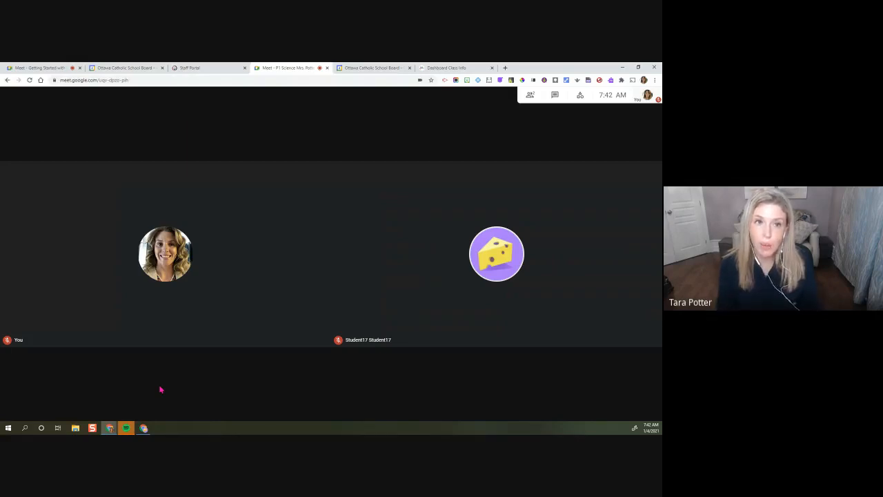
mouse_move(166, 381)
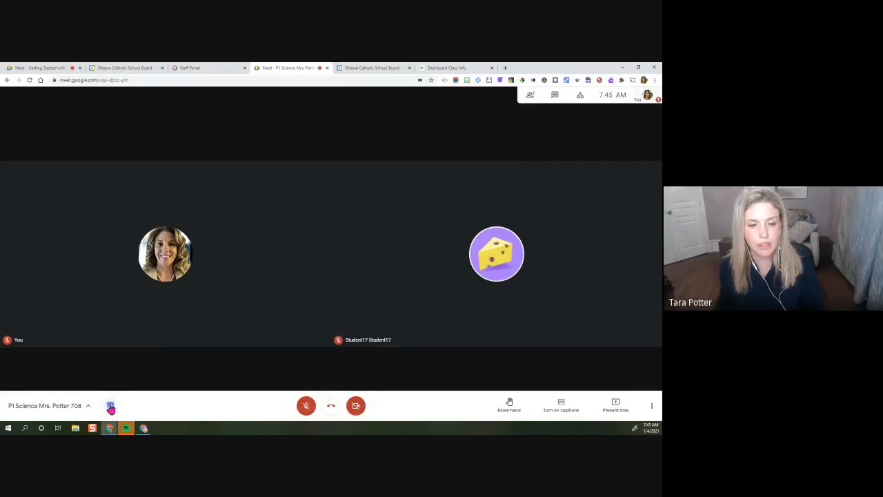
left_click(111, 406)
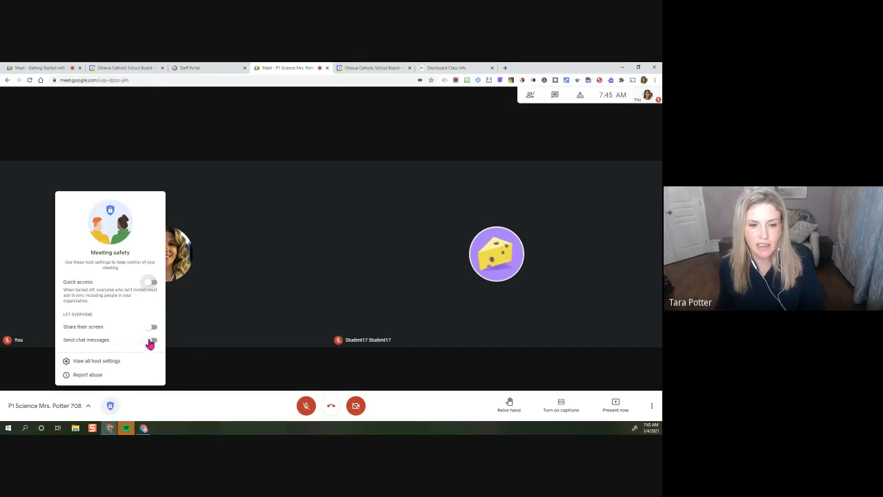
left_click(153, 341)
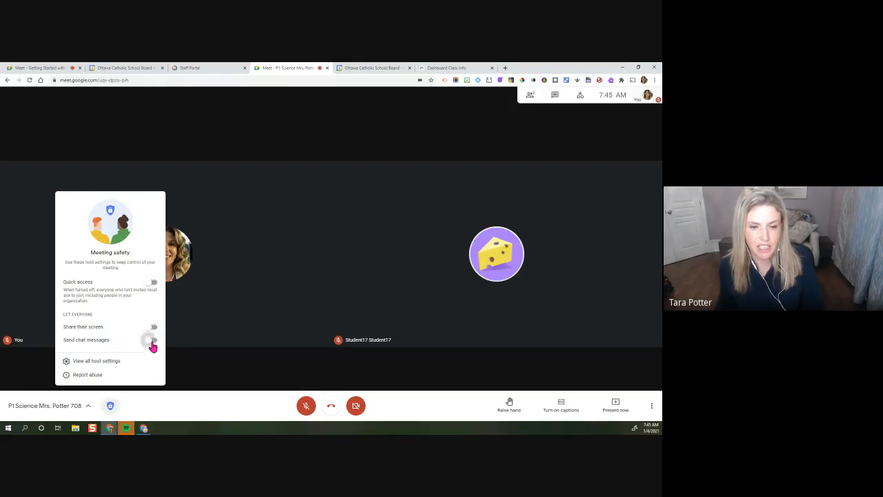
left_click(151, 340)
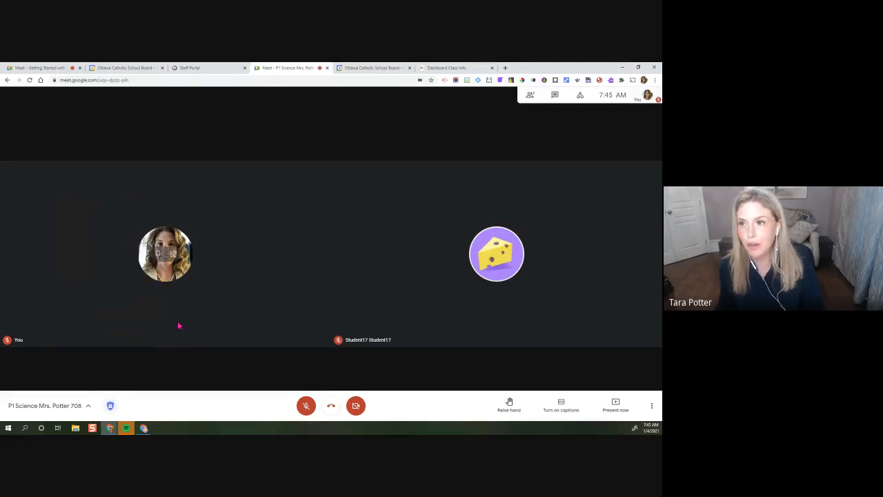
Step: Open the participants list and Student17's menu with pin and remove options
left_click(529, 94)
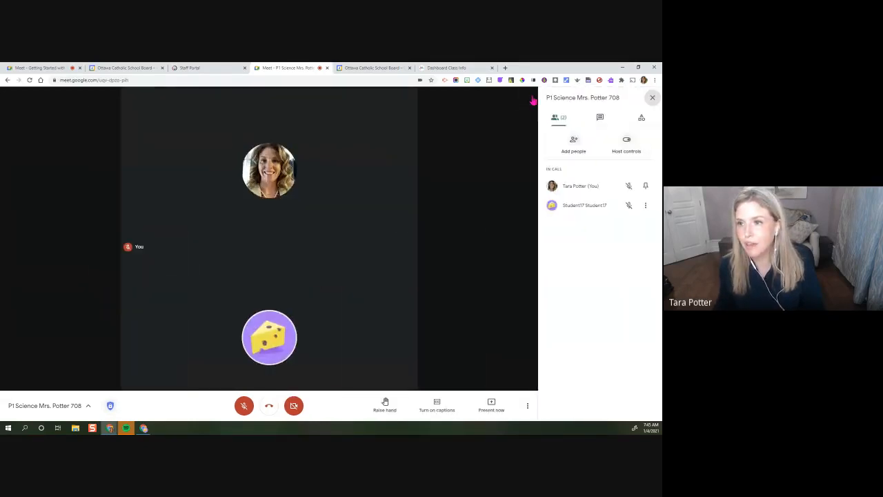
mouse_move(629, 205)
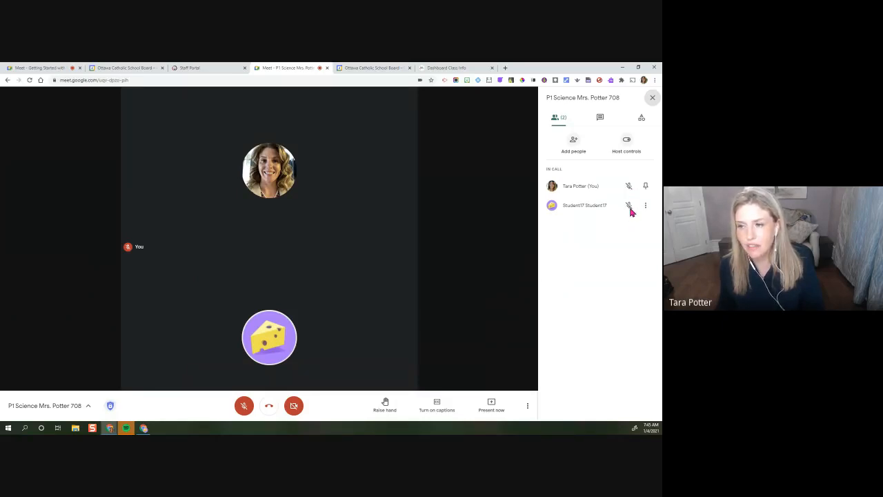
mouse_move(628, 205)
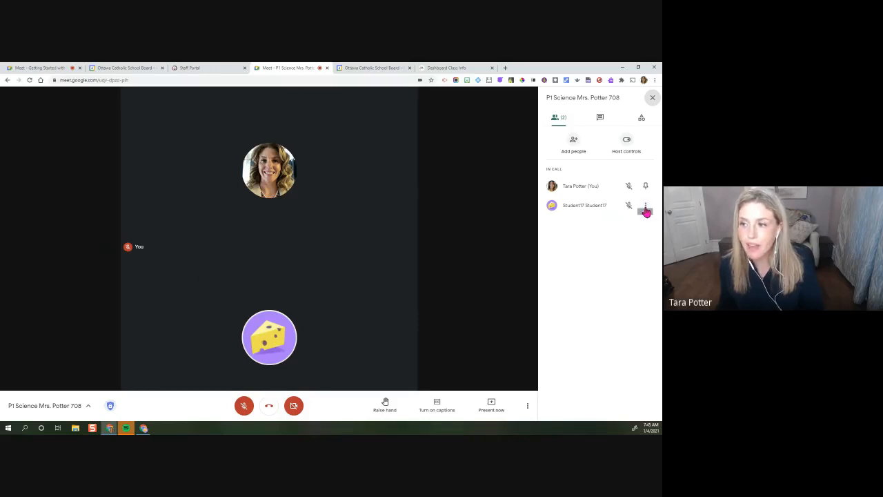
left_click(646, 207)
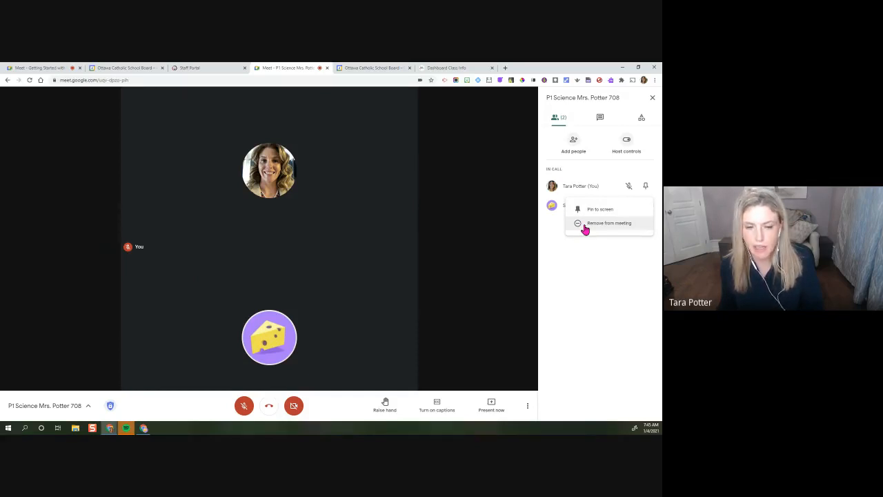
mouse_move(571, 236)
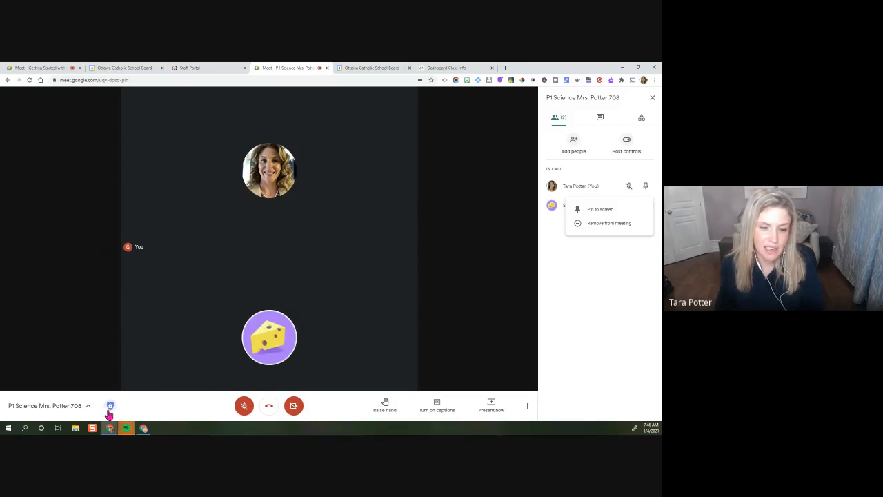
left_click(110, 406)
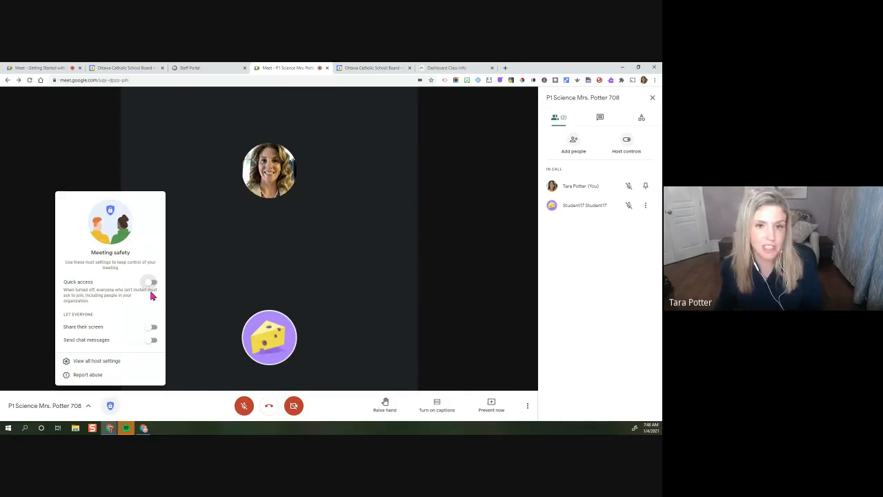
mouse_move(171, 292)
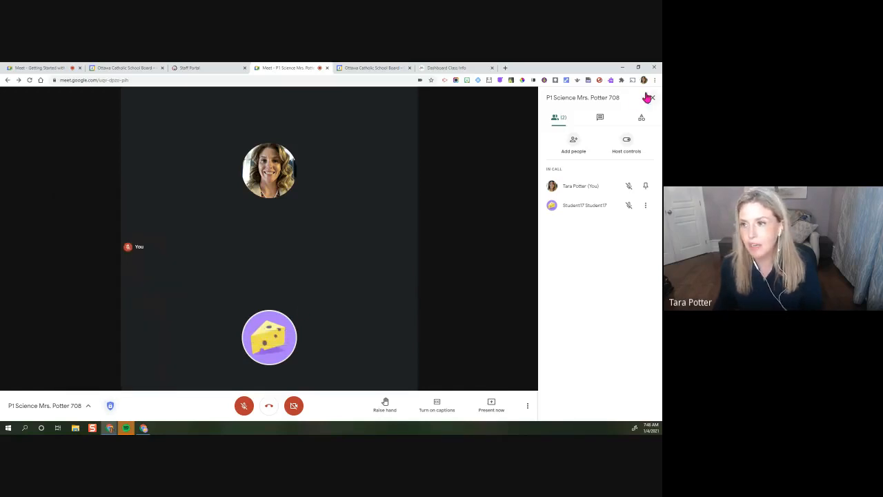
left_click(650, 97)
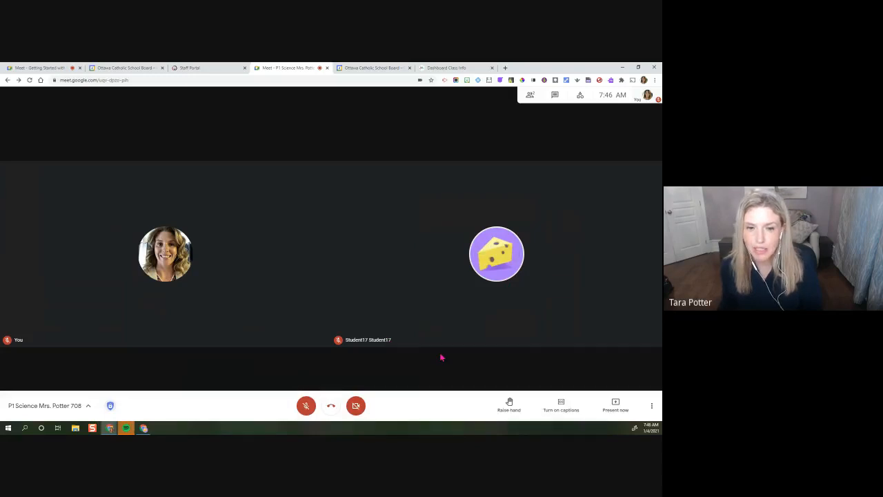
mouse_move(460, 354)
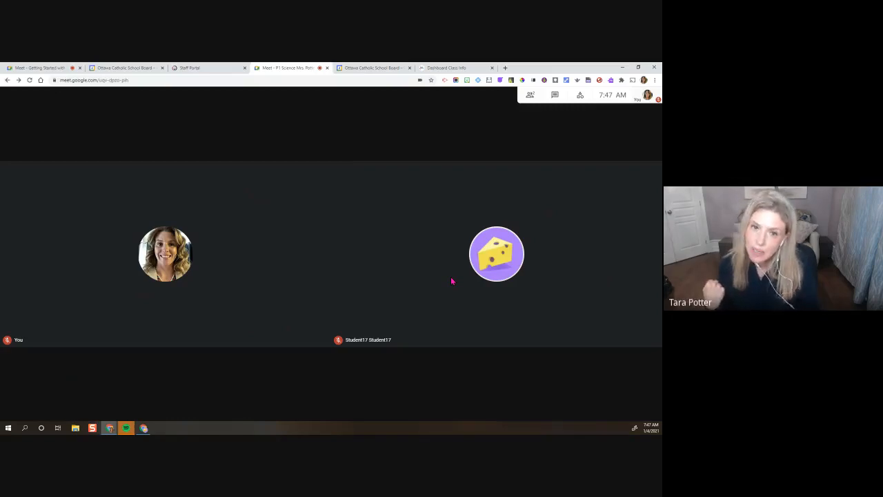
mouse_move(134, 414)
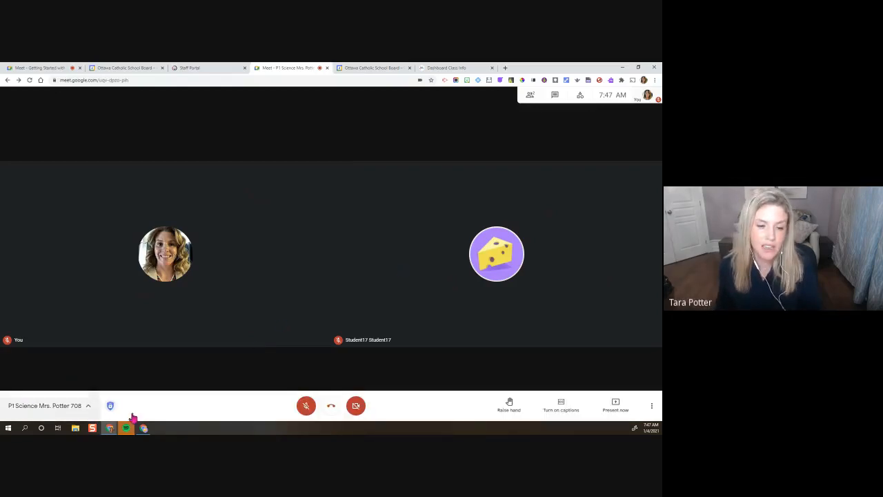
Step: Open the Meeting safety host settings showing quick access, screen sharing and chat options
left_click(110, 405)
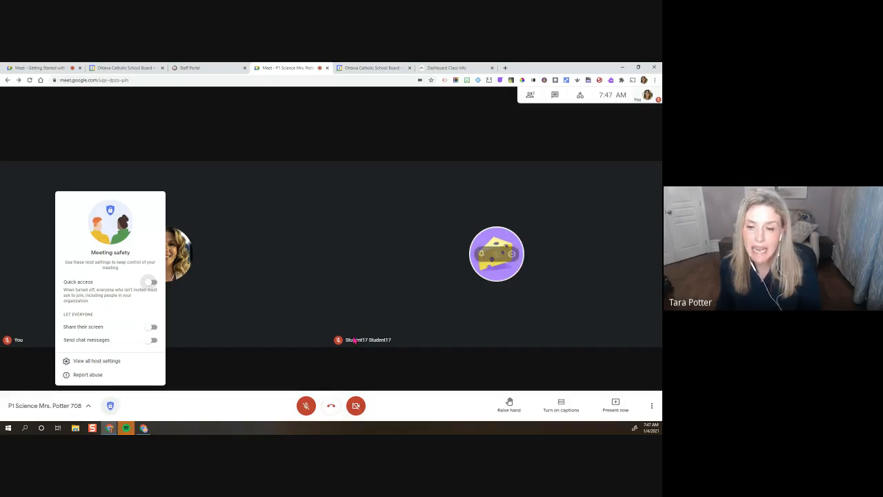
mouse_move(399, 325)
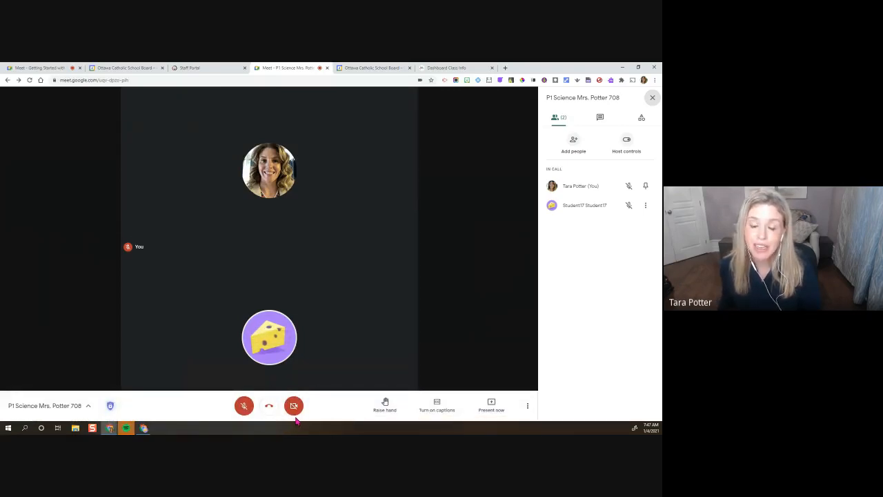
mouse_move(507, 230)
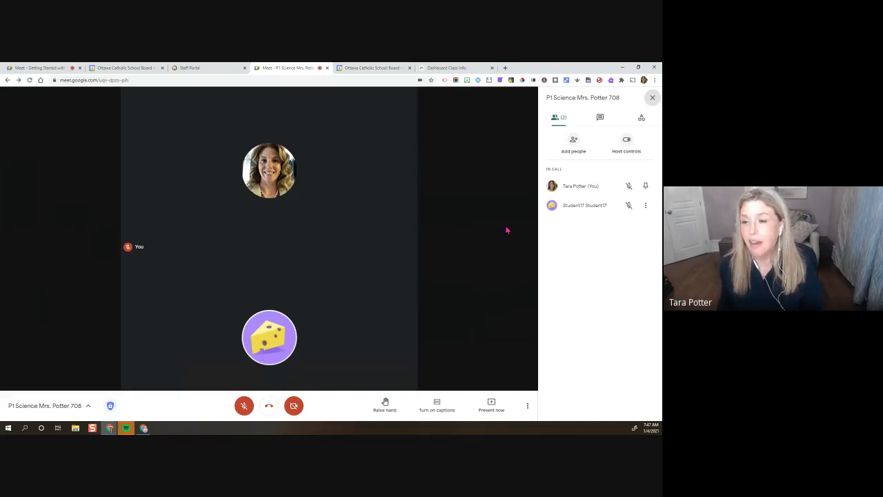
mouse_move(653, 99)
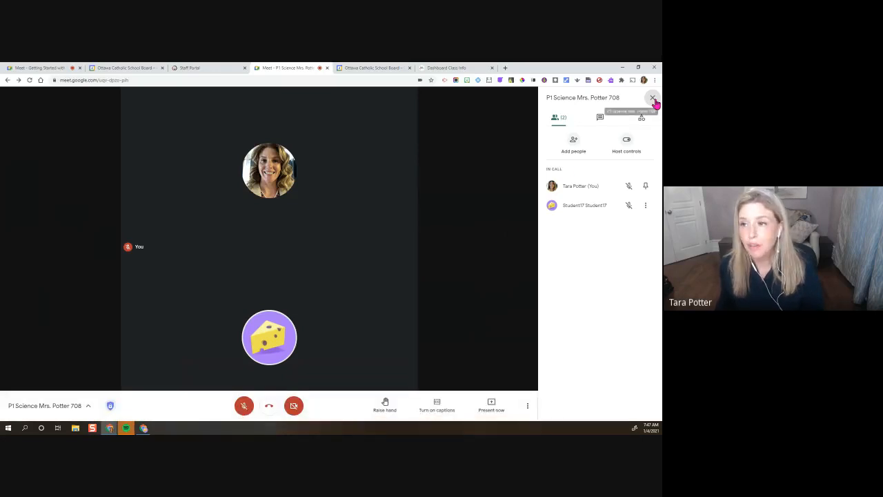
Step: Close the People panel to show the teacher and Student17 tiles side by side
left_click(652, 98)
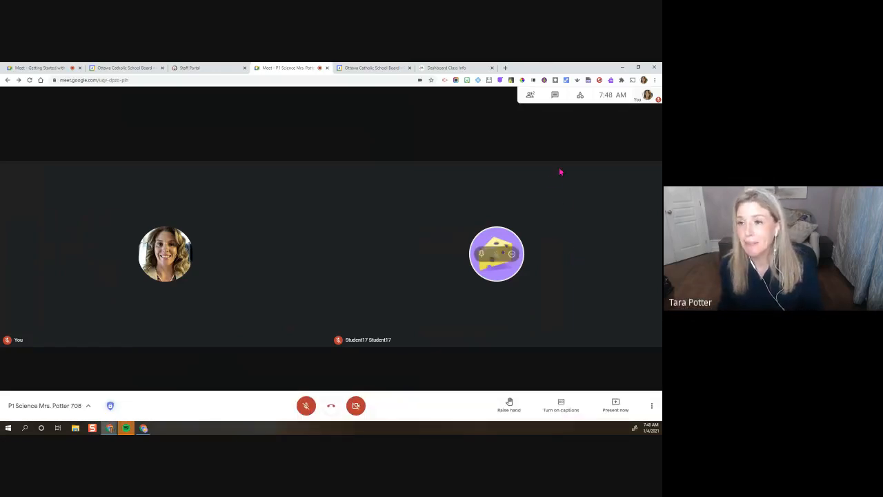
mouse_move(612, 304)
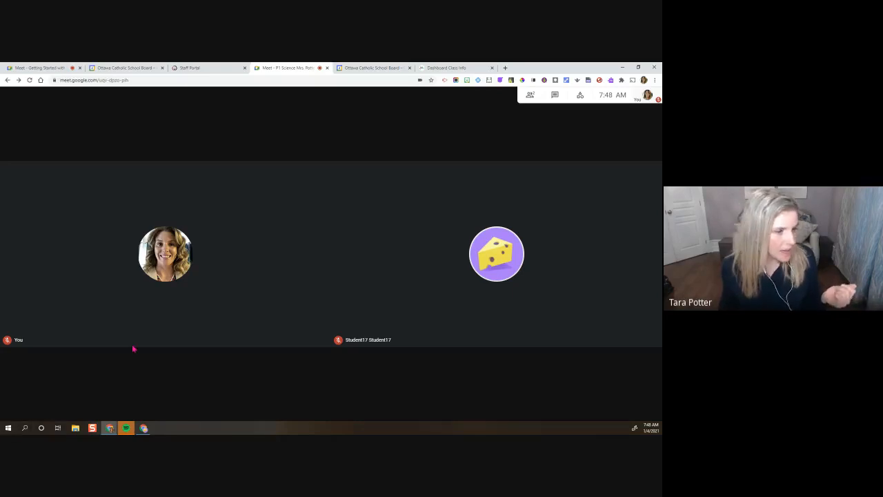
Step: Have Student17 leave the call from the student's window, then return to the teacher's meeting
left_click(654, 80)
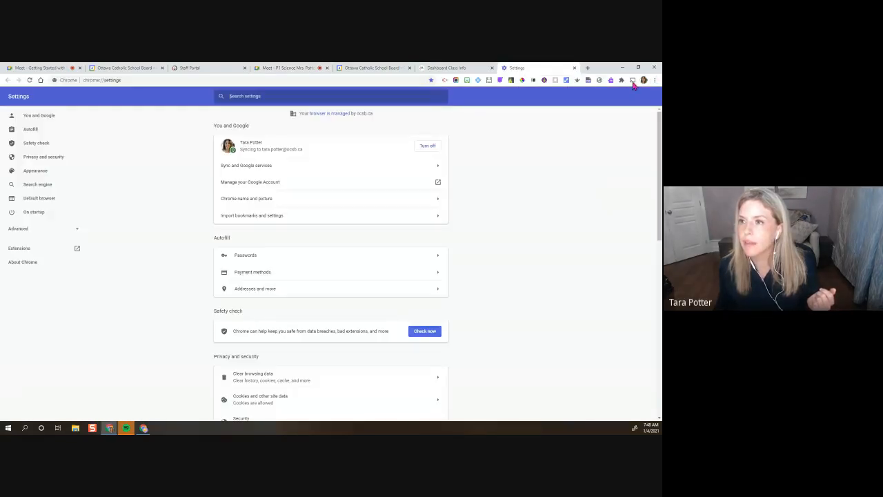
left_click(642, 80)
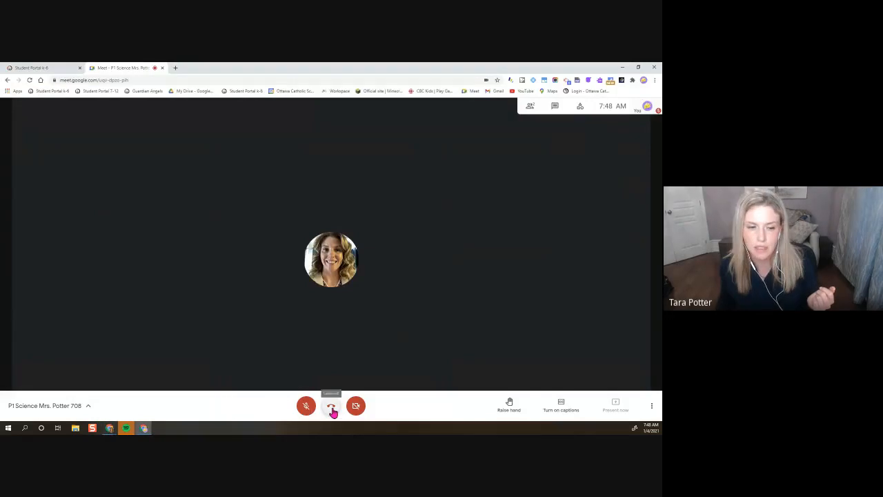
left_click(332, 406)
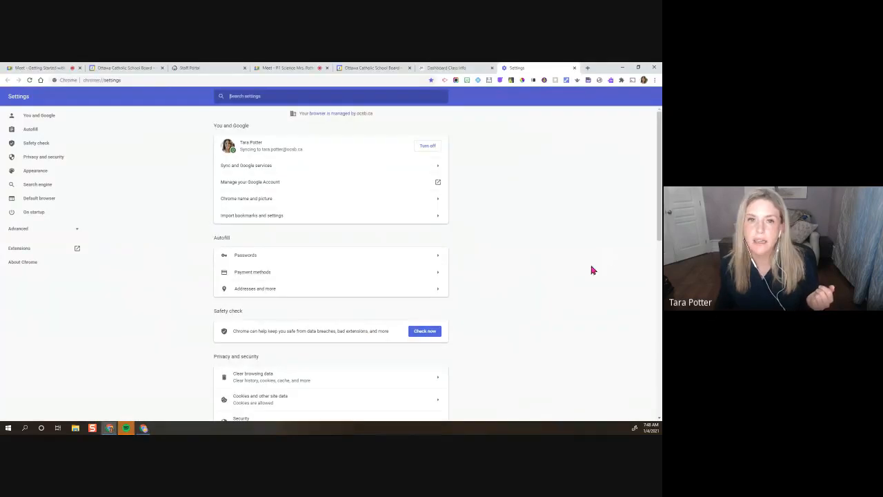
left_click(283, 68)
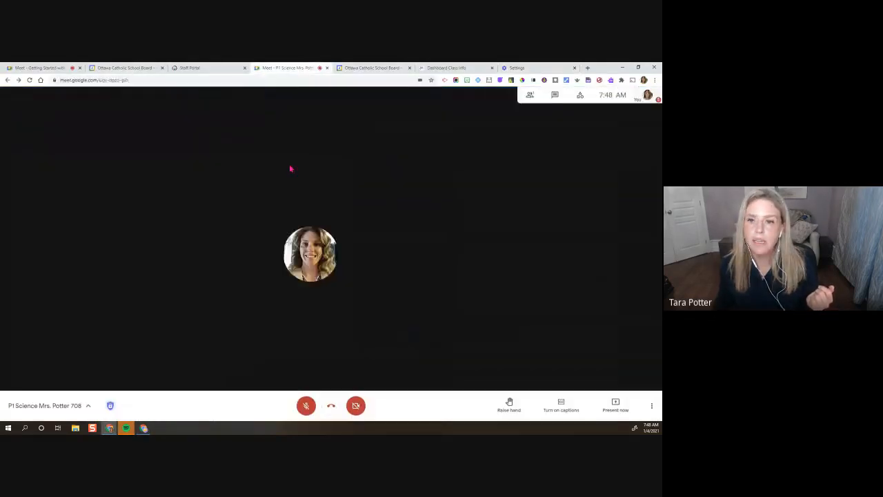
mouse_move(355, 360)
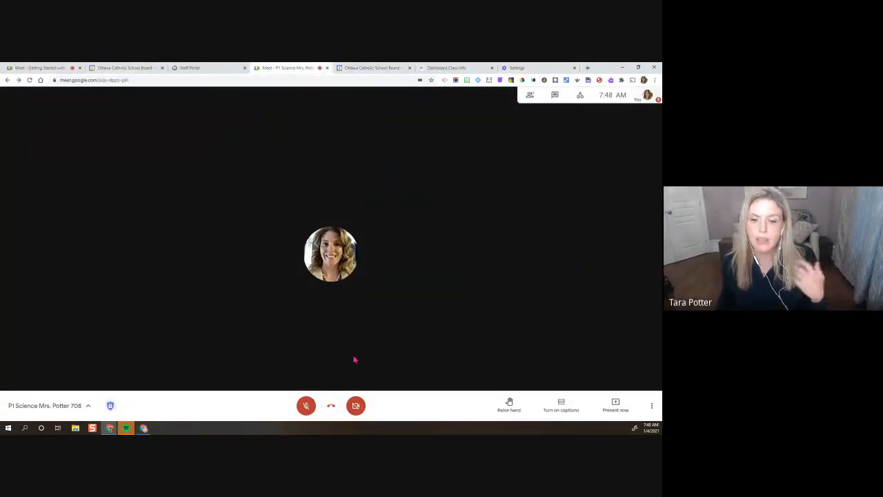
Step: View the P1 Science Mrs. Potter 708 event popup, then switch to the Staff Portal tab
left_click(331, 405)
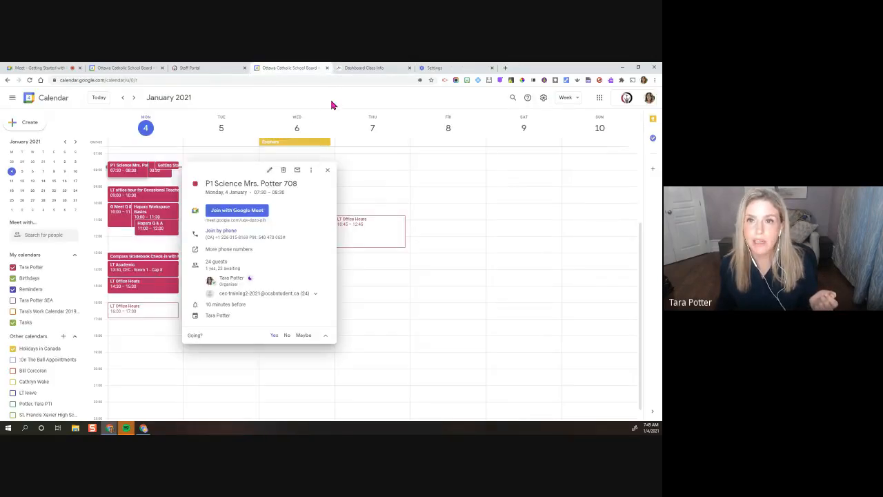
left_click(195, 68)
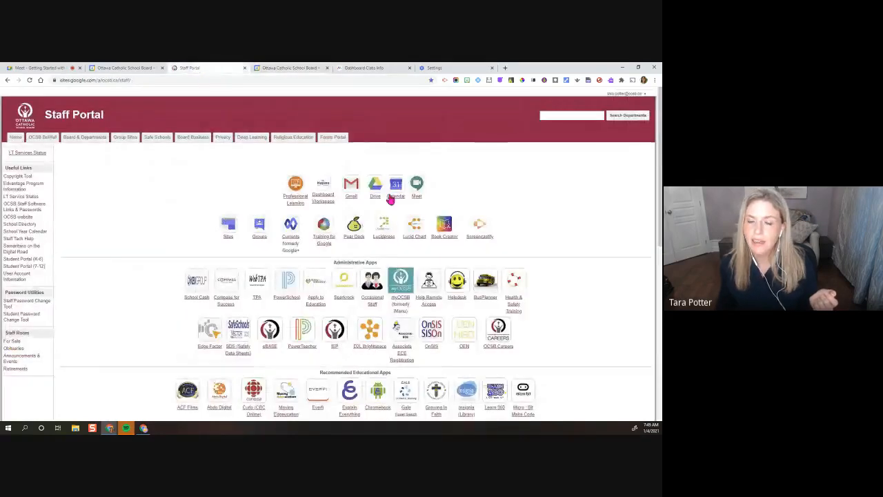
Step: Launch Meet from the Staff Portal icon, then switch to the livestream meeting tab
left_click(417, 185)
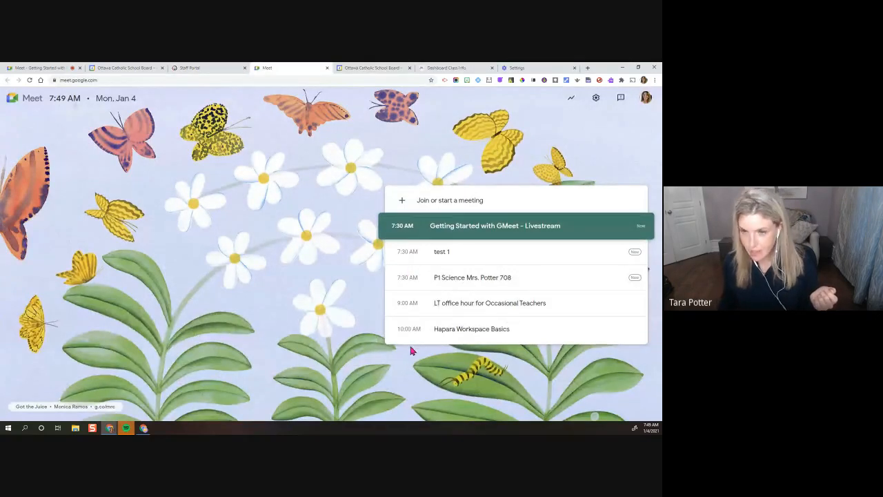
mouse_move(408, 237)
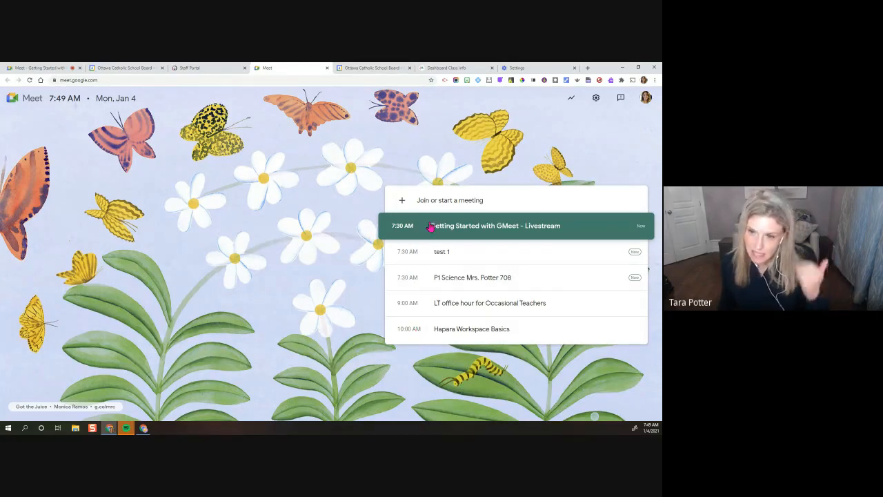
mouse_move(409, 355)
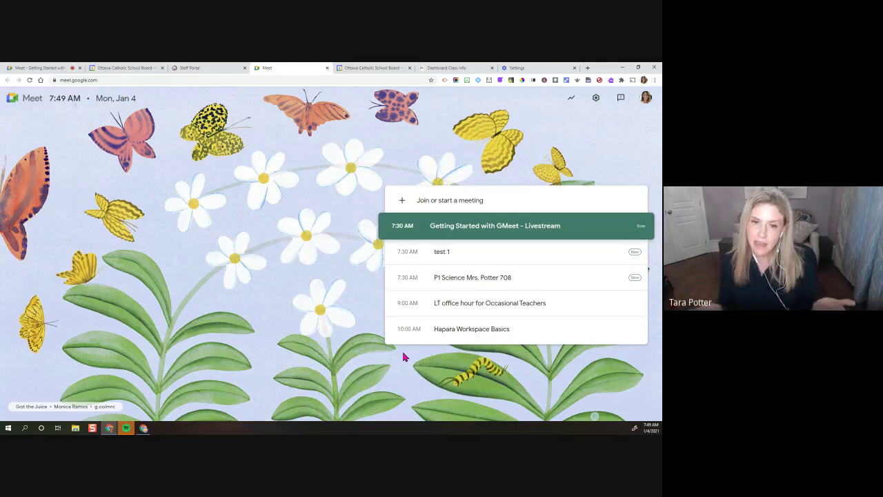
mouse_move(424, 339)
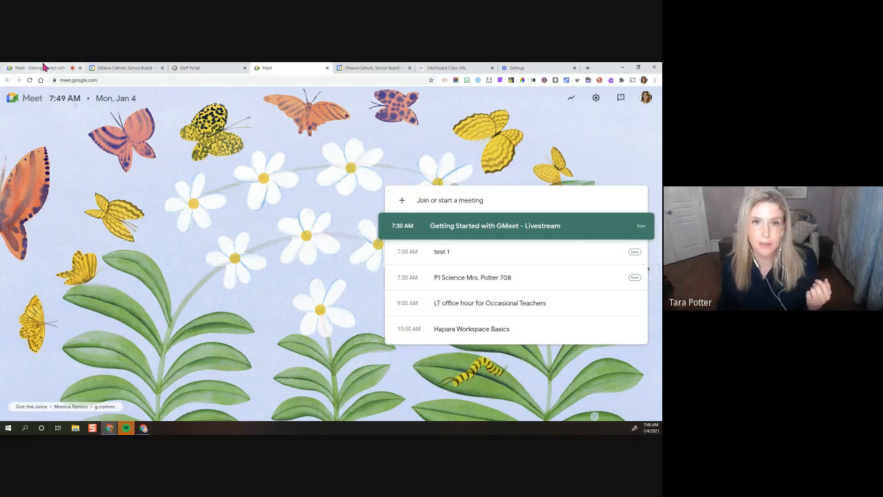
left_click(495, 226)
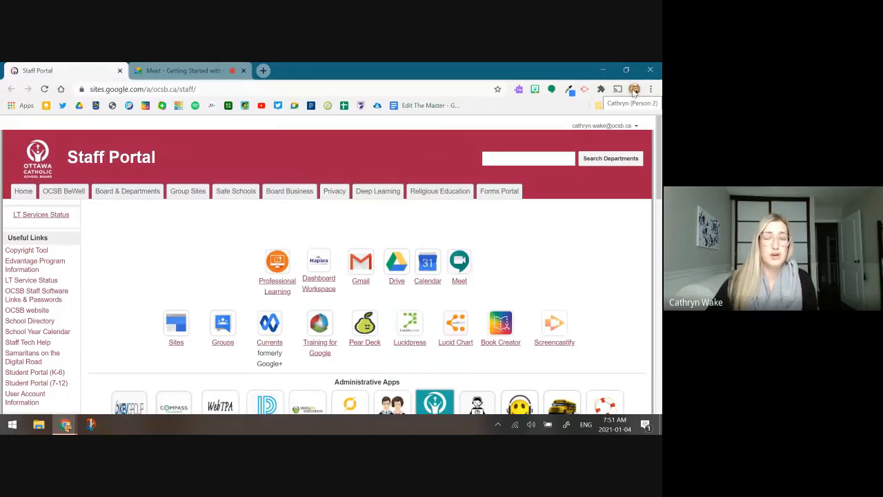
Step: Show the sites.google.com Staff Portal page with its app shortcuts
left_click(635, 89)
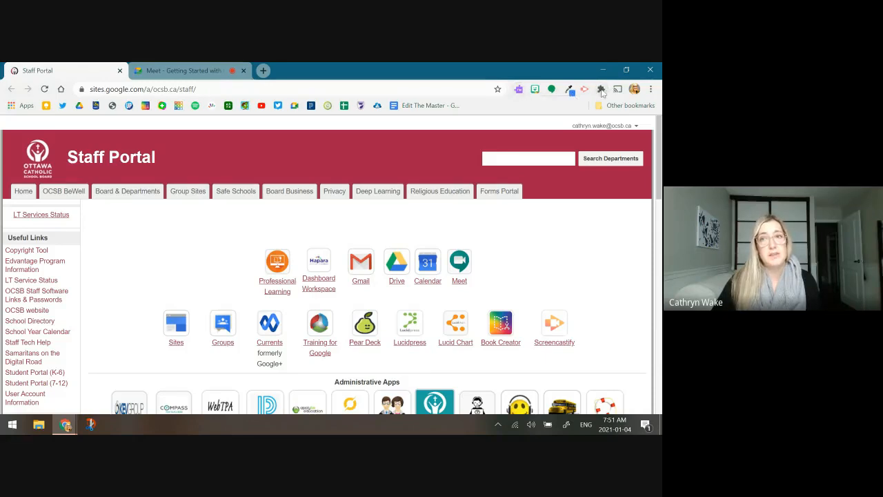
mouse_move(531, 71)
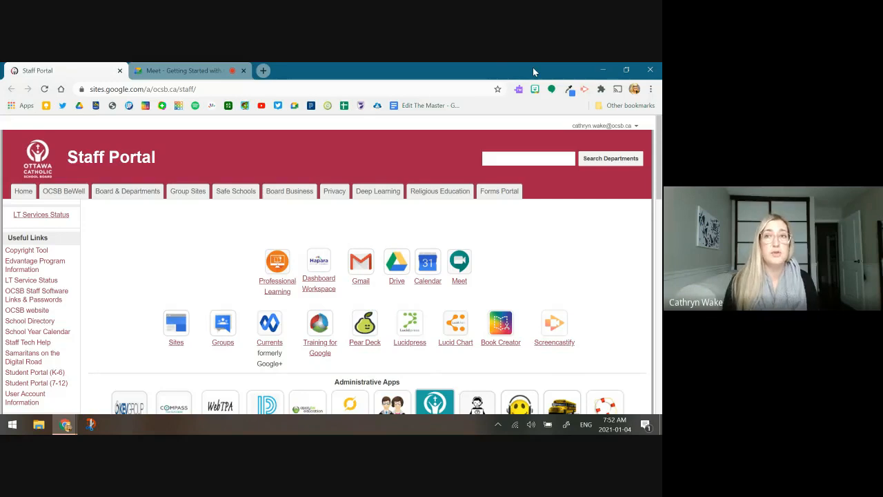
mouse_move(539, 96)
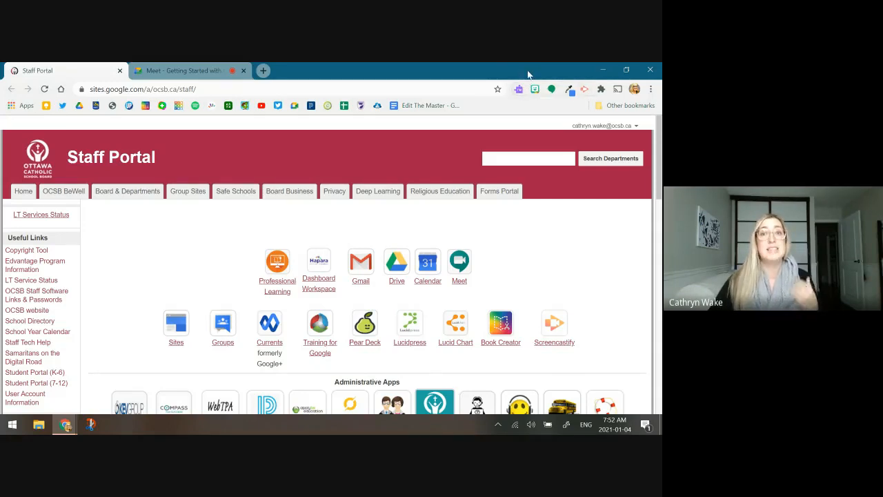
mouse_move(533, 69)
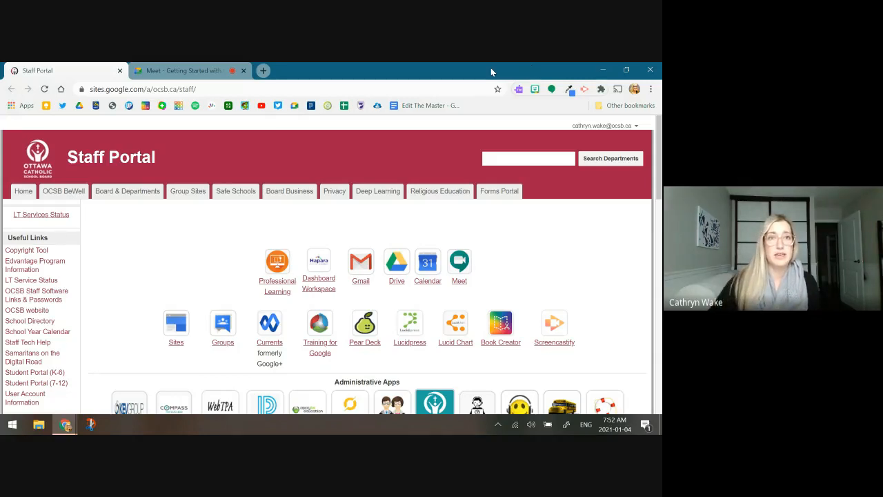
Step: Review the call's microphone, speaker and camera resolution settings in the Settings dialog
left_click(185, 70)
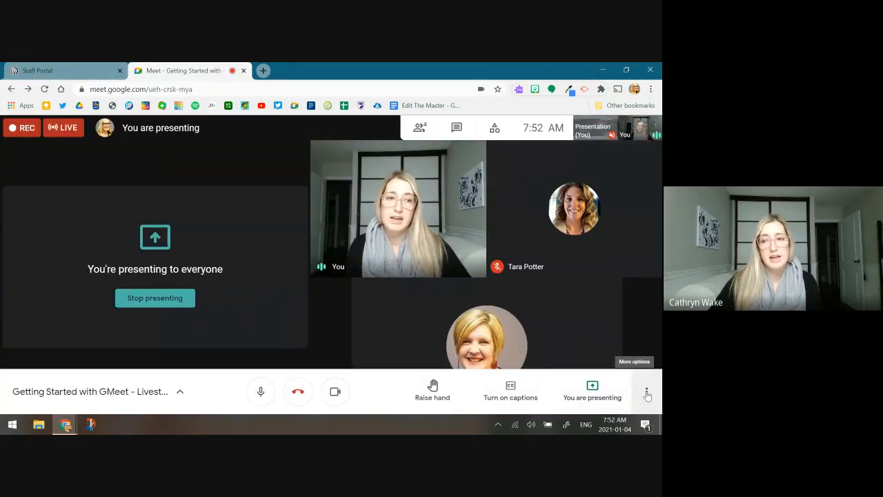
left_click(647, 394)
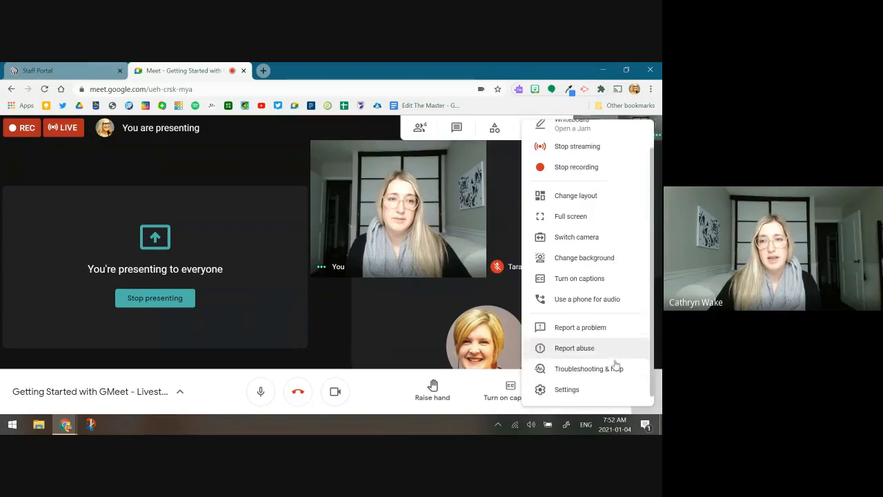
left_click(566, 389)
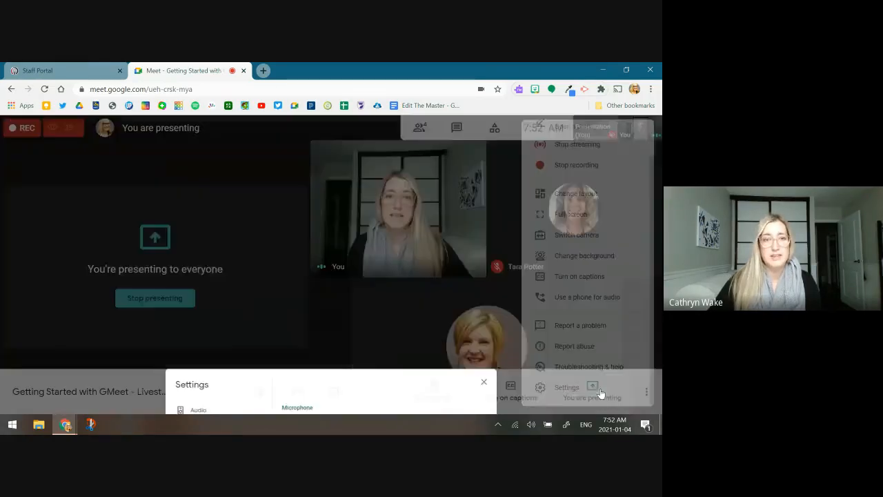
left_click(566, 387)
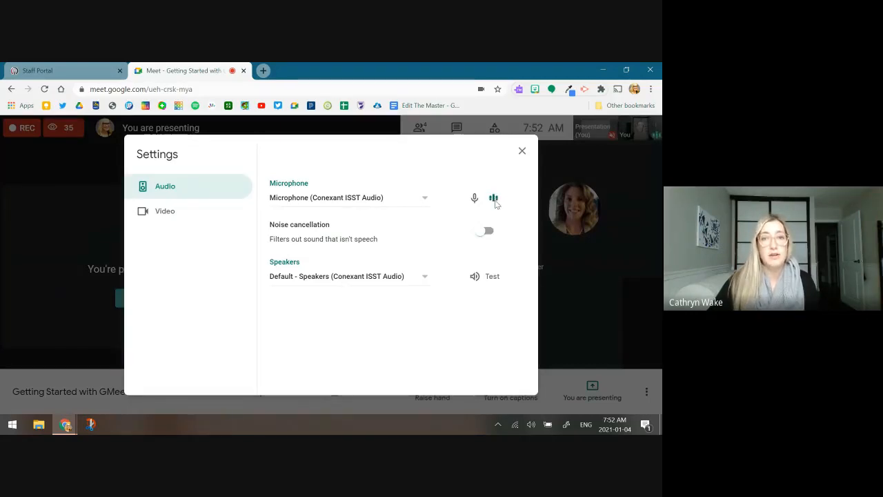
mouse_move(485, 281)
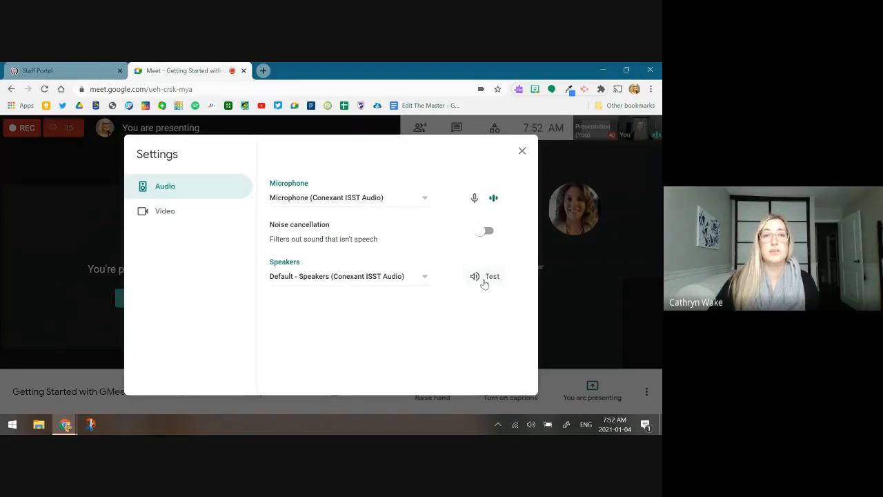
left_click(165, 211)
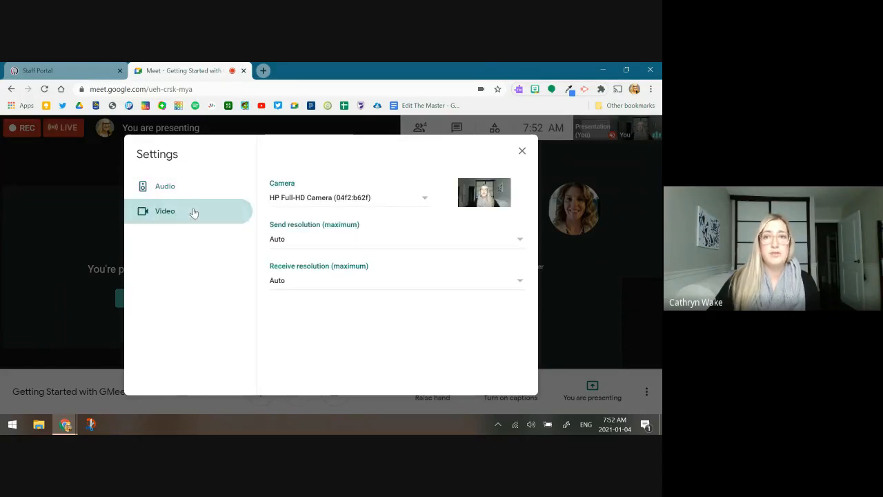
left_click(165, 186)
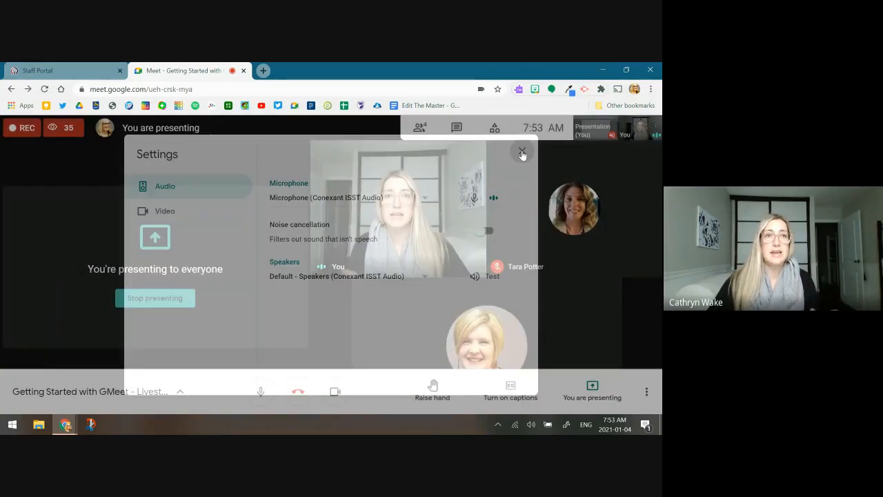
Step: Close the device settings and switch to the Staff Portal tab
left_click(55, 70)
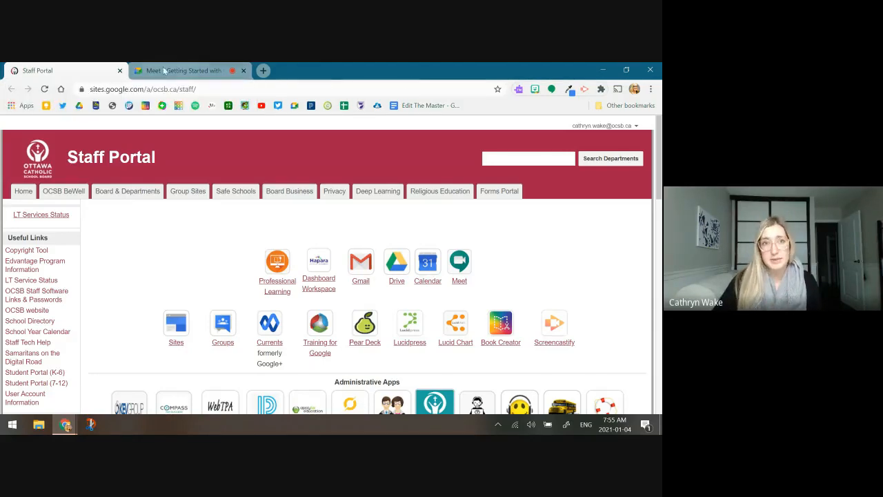
mouse_move(324, 73)
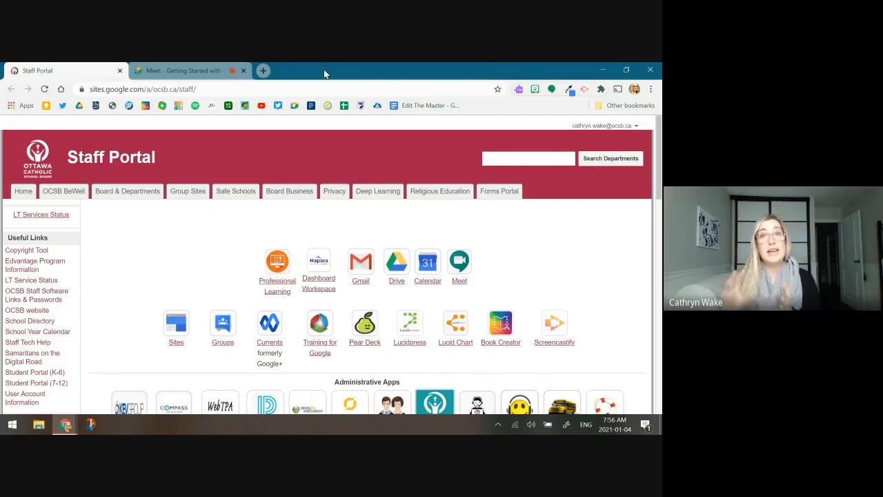
Step: Glance at the presenting class call, then return to the Staff Portal tab
left_click(183, 71)
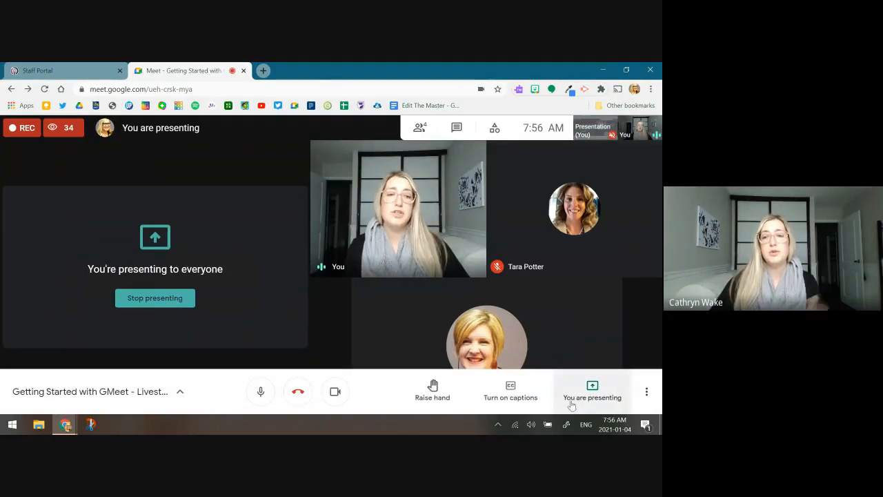
left_click(592, 392)
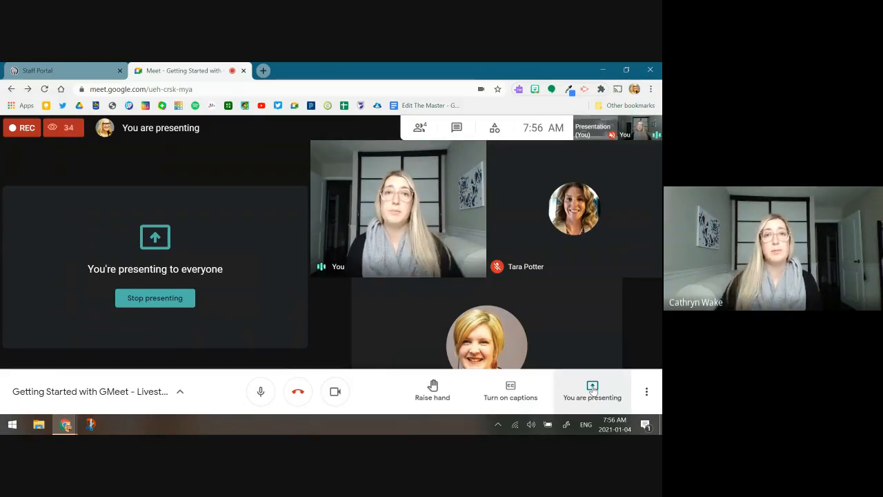
left_click(38, 70)
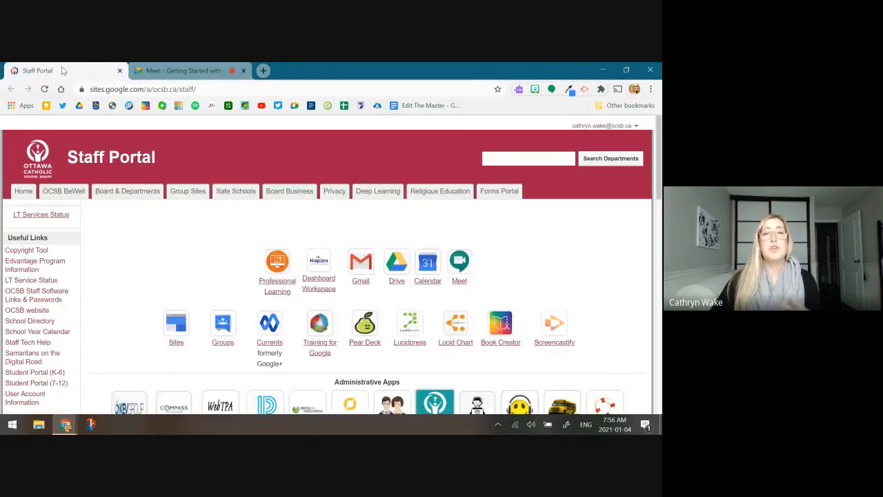
mouse_move(433, 66)
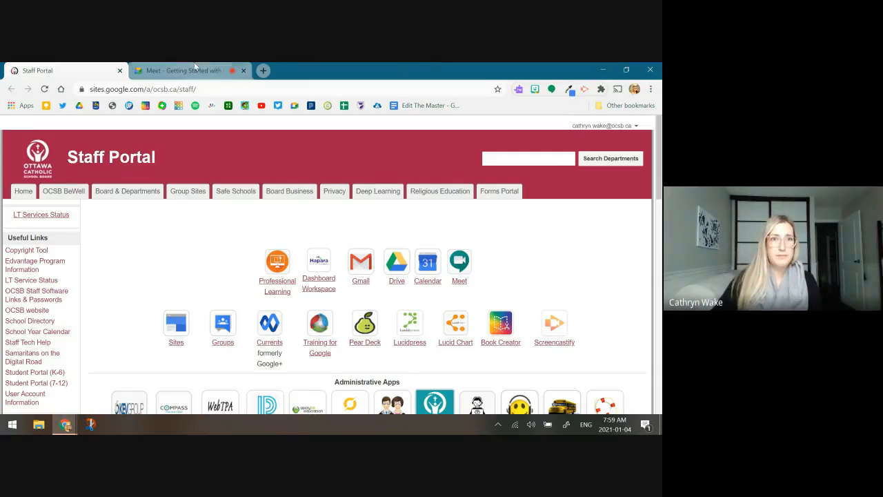
left_click(183, 71)
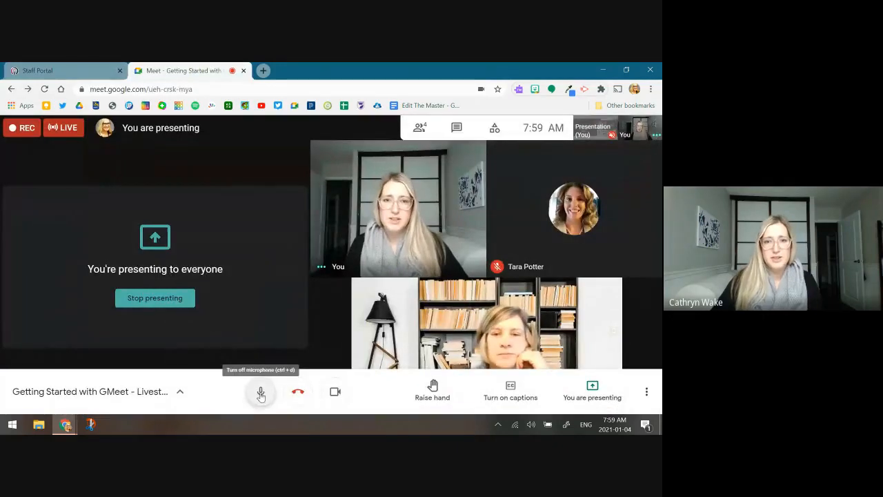
left_click(261, 392)
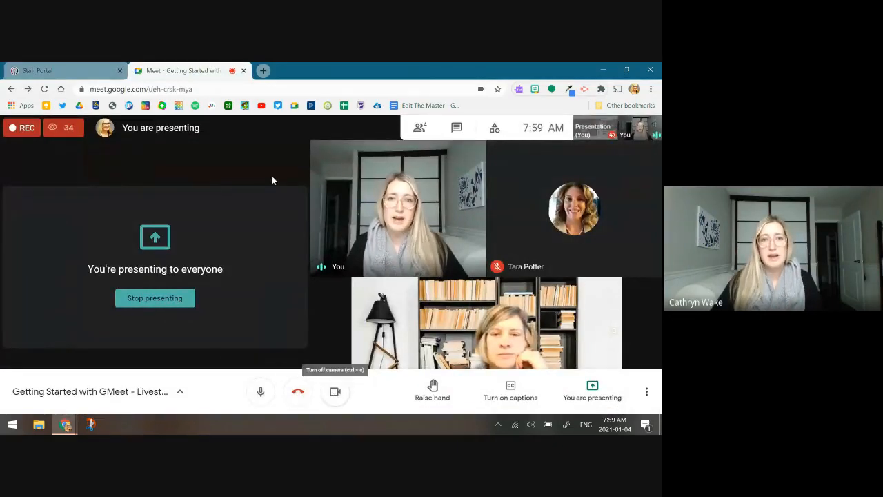
left_click(66, 71)
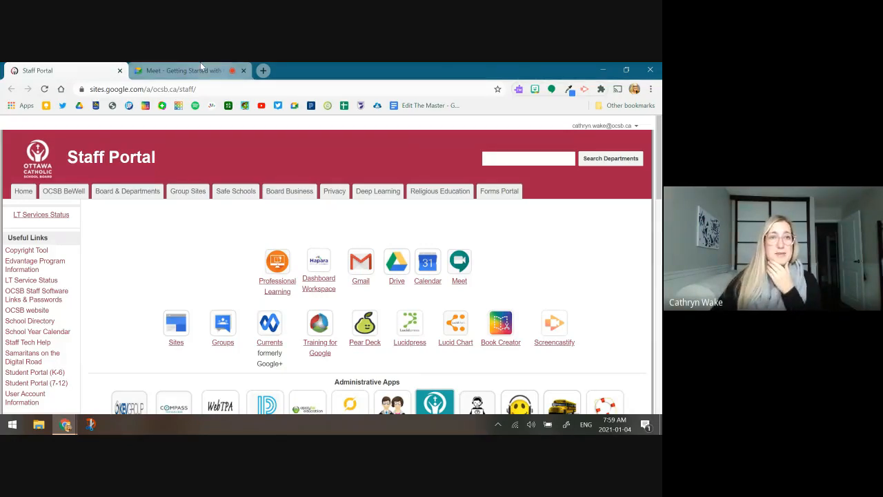
left_click(181, 70)
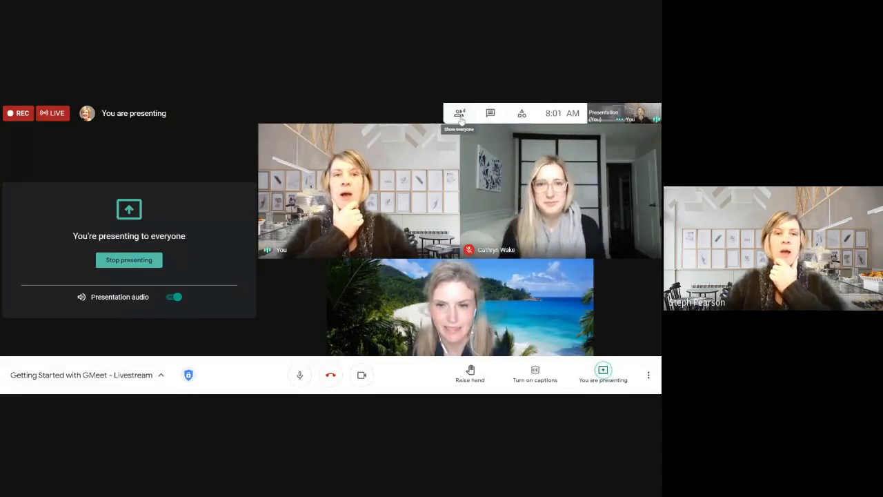
left_click(459, 112)
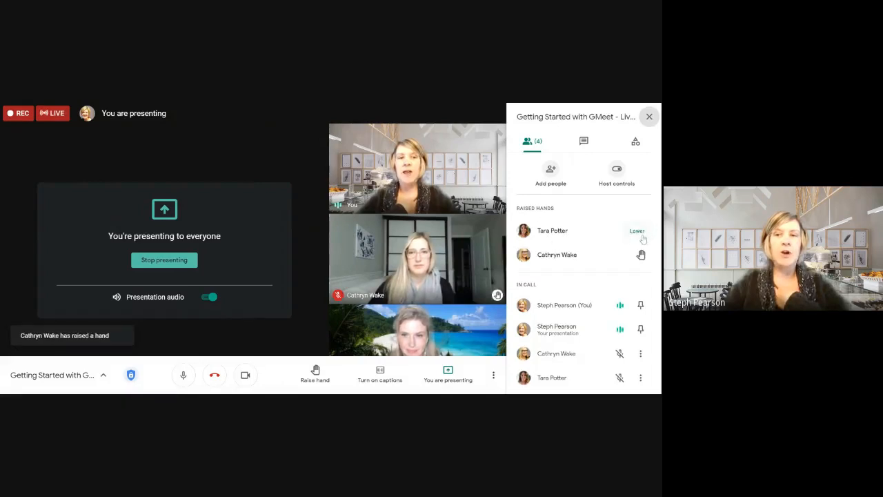
left_click(642, 254)
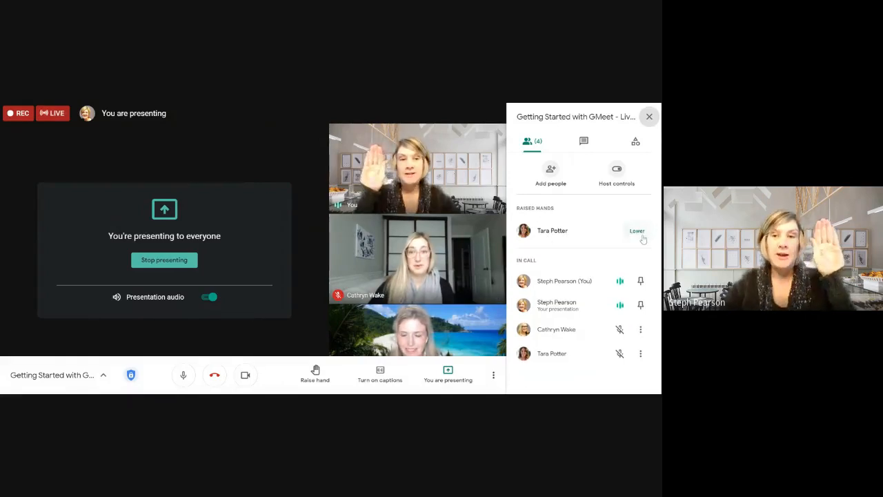
left_click(635, 231)
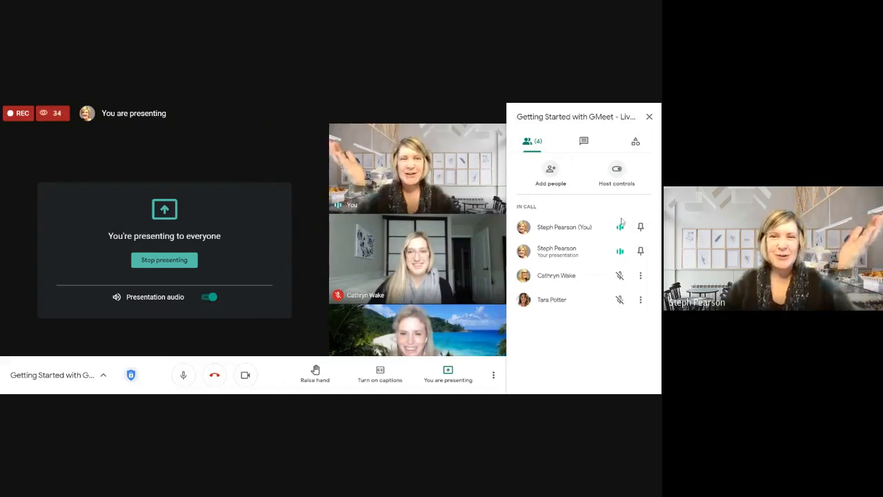
mouse_move(640, 226)
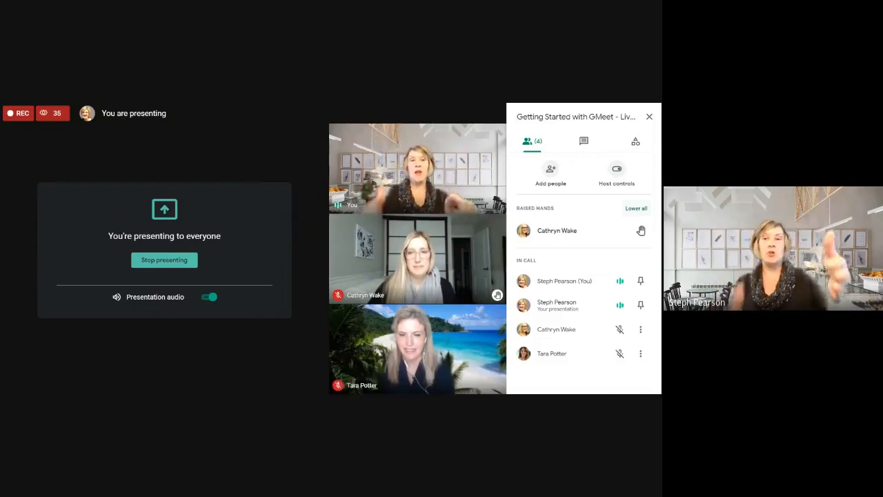
left_click(636, 208)
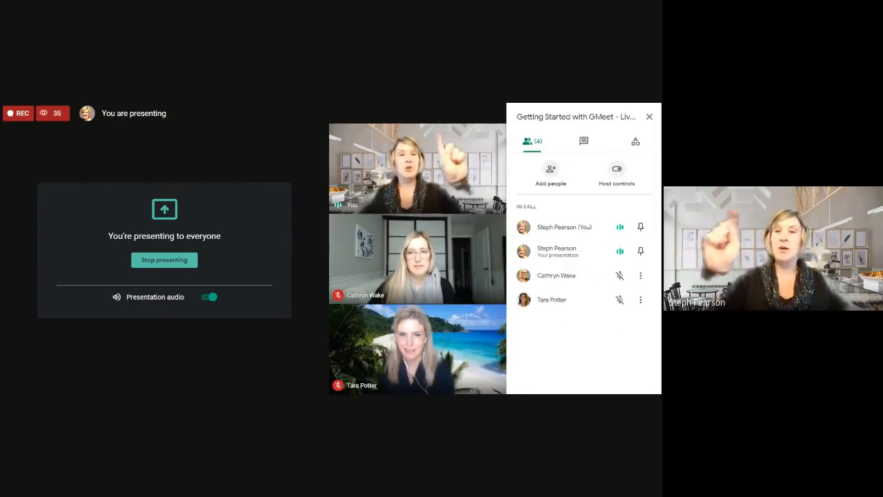